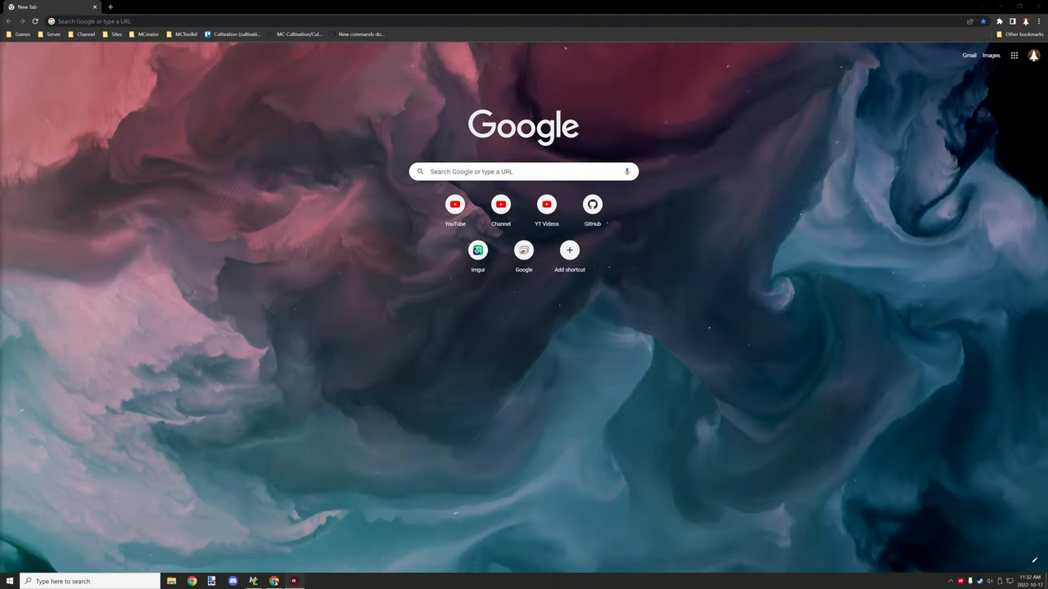
mouse_move(342, 329)
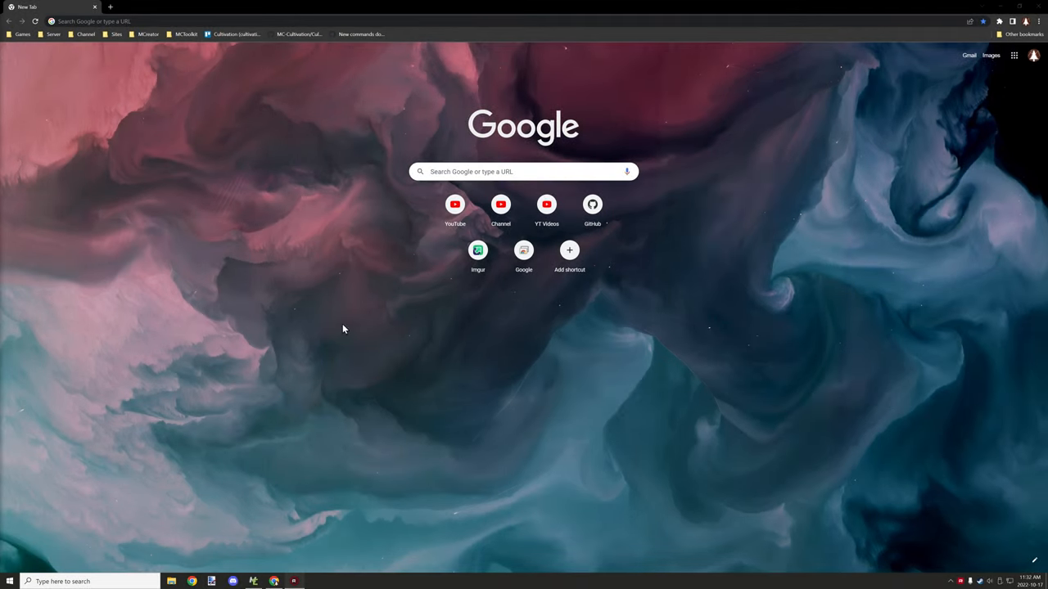
mouse_move(341, 319)
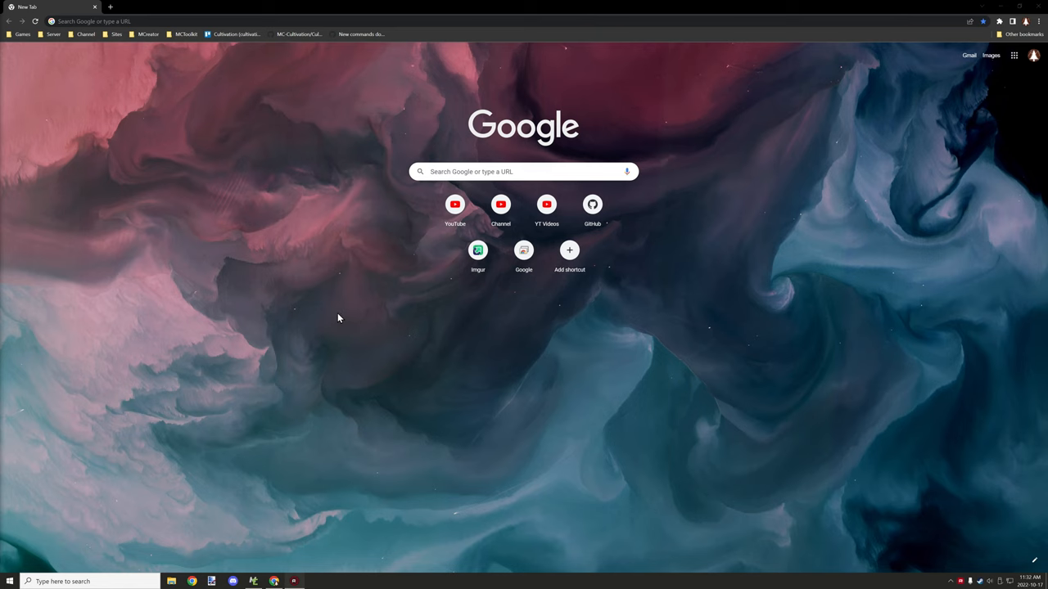
mouse_move(335, 316)
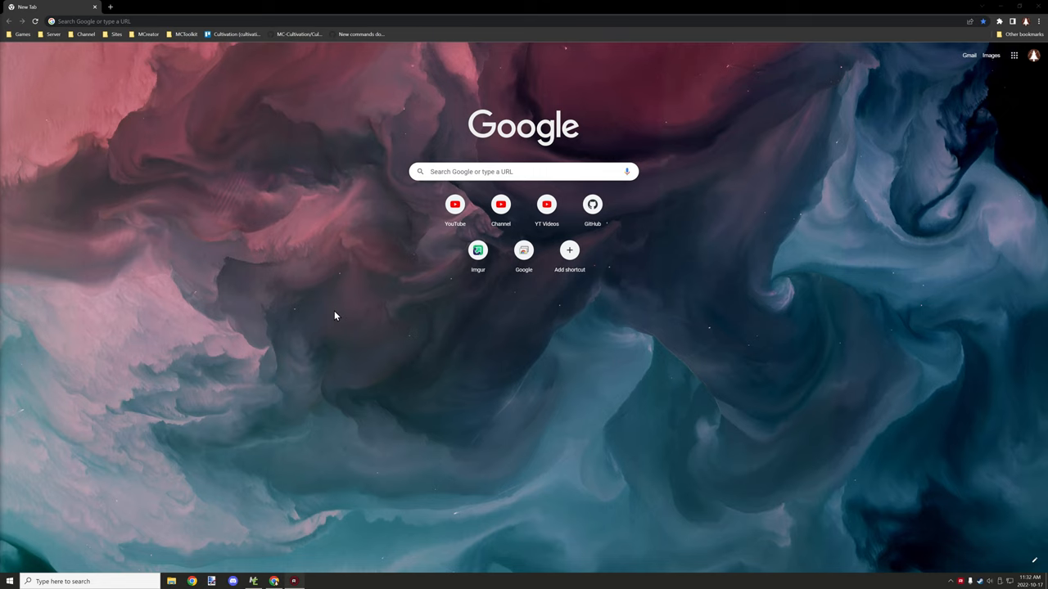
mouse_move(258, 148)
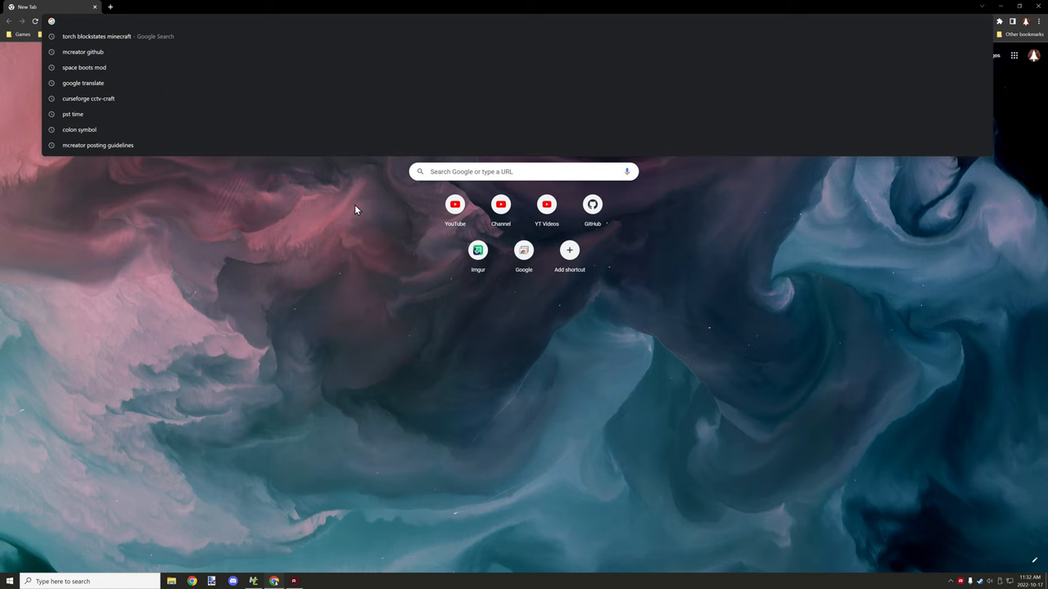
Go to the MCreator/MCreator repository's Issues and start a new issue
type("github.com/MCreator")
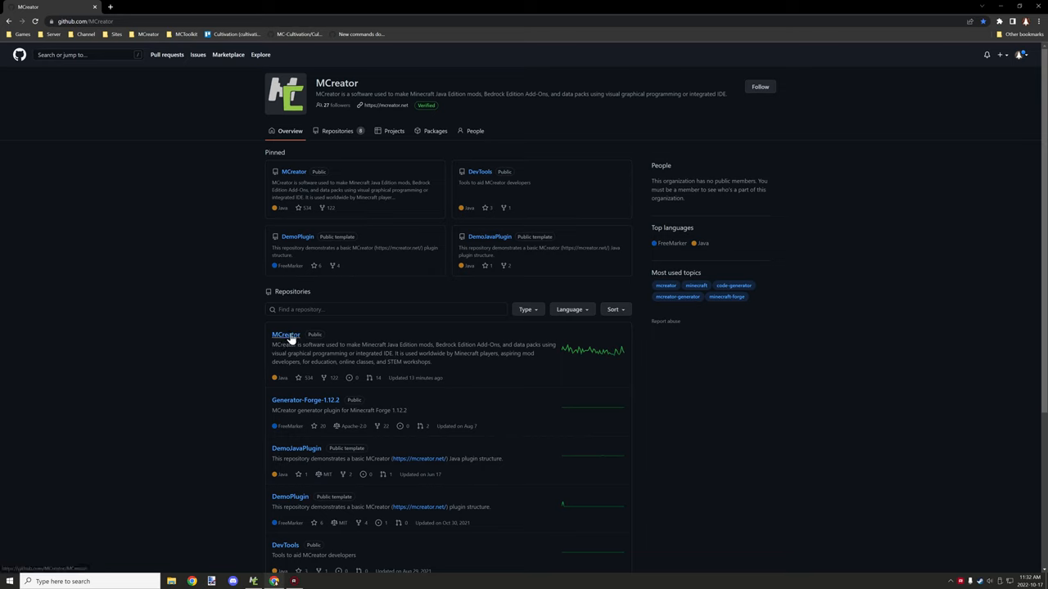
left_click(285, 334)
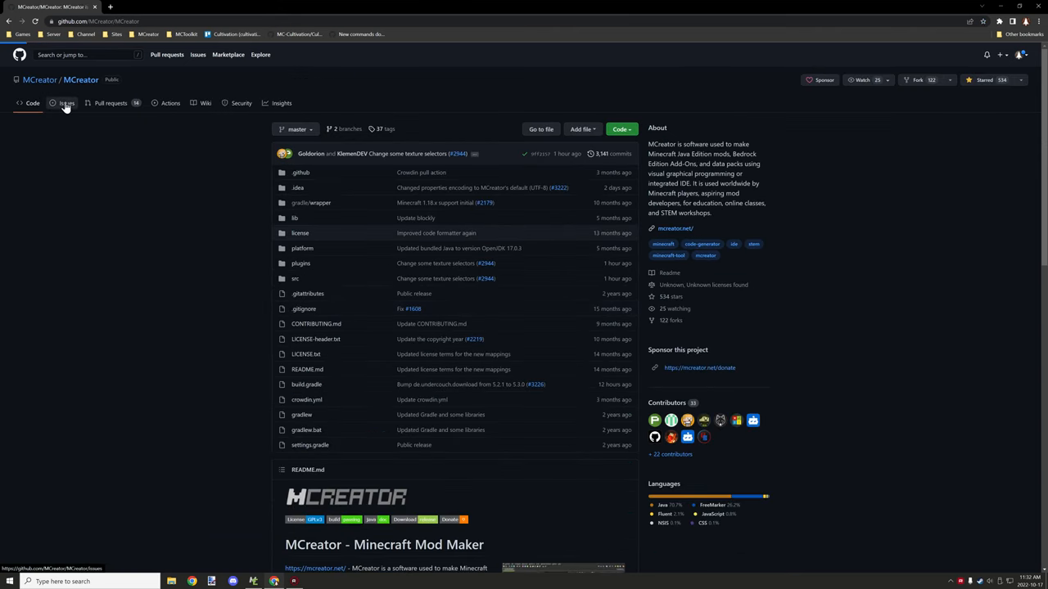
left_click(66, 103)
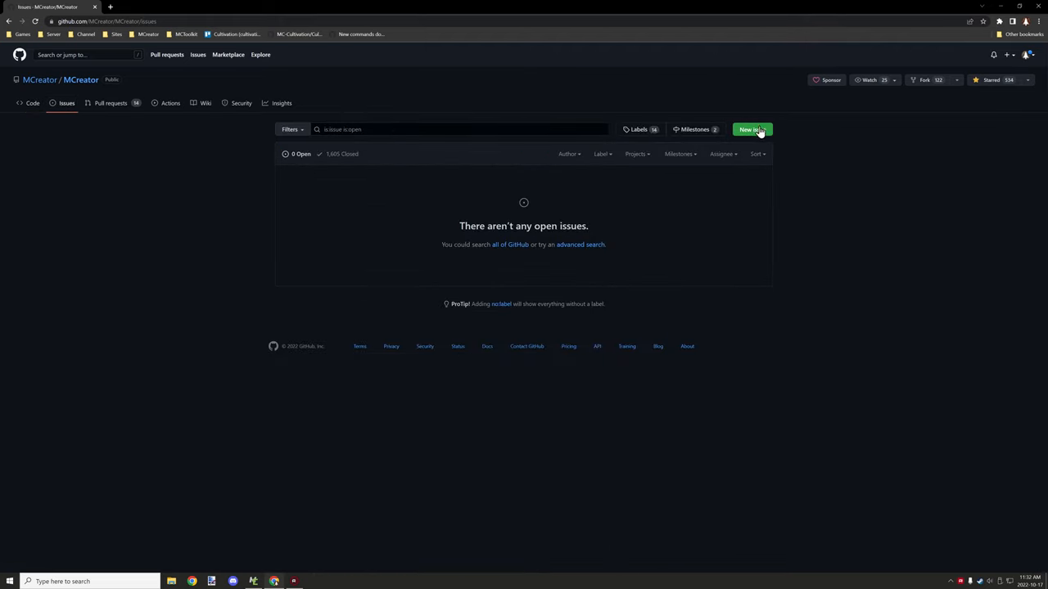
mouse_move(753, 130)
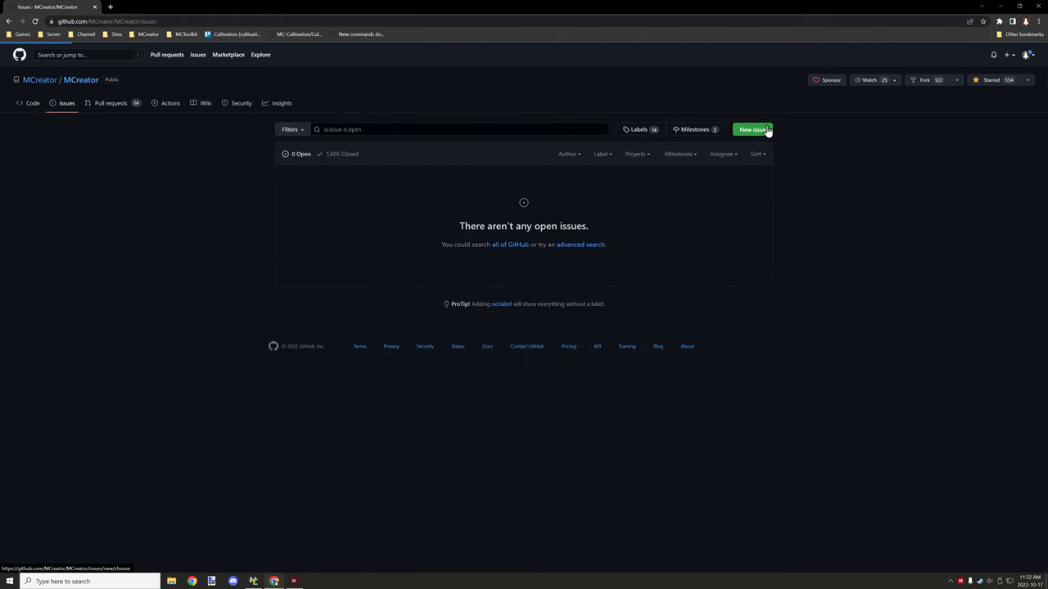
left_click(751, 129)
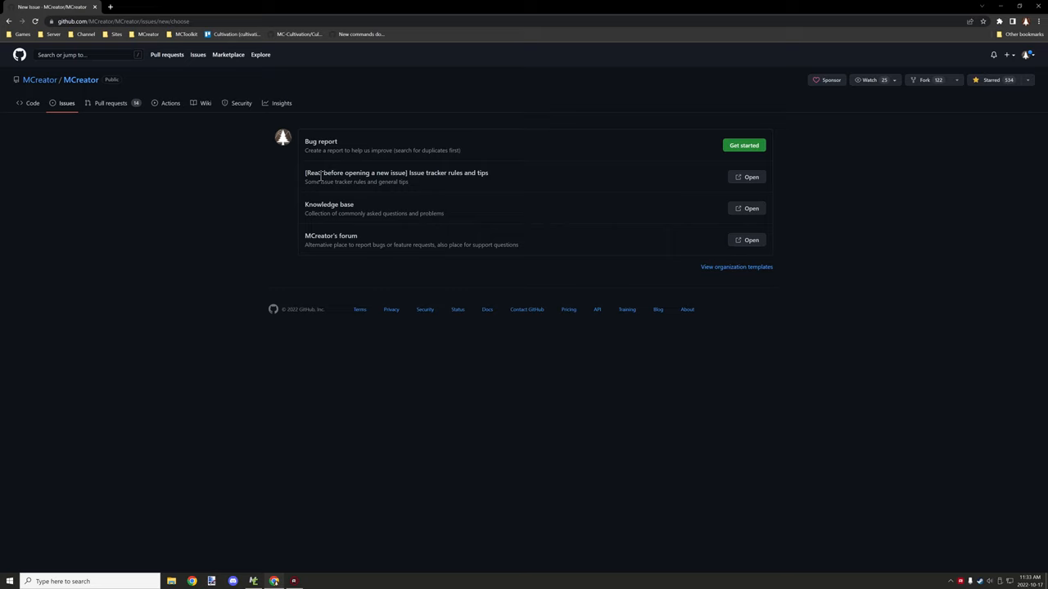
mouse_move(513, 256)
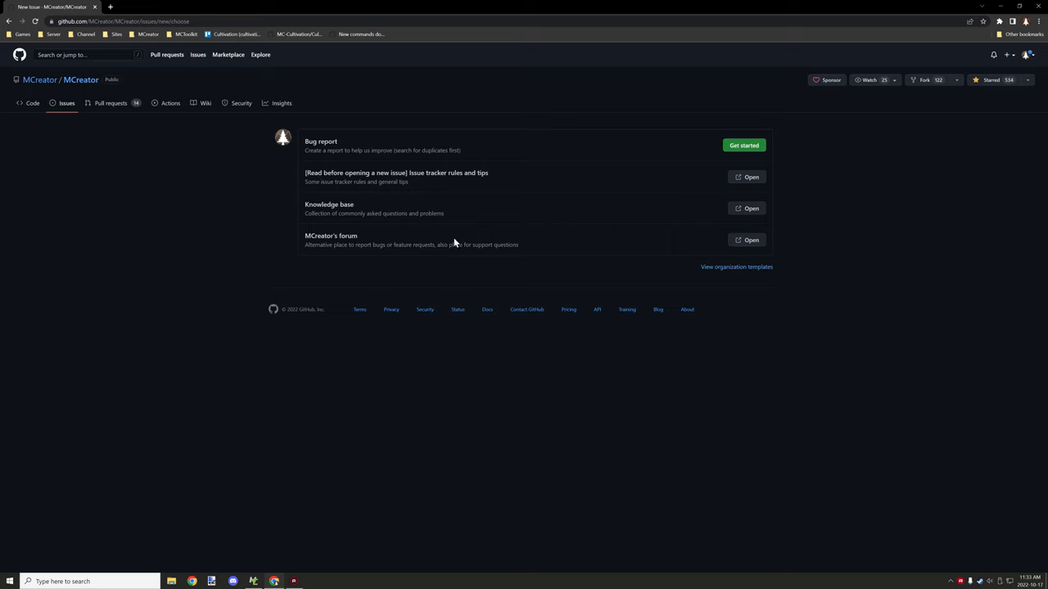
mouse_move(624, 144)
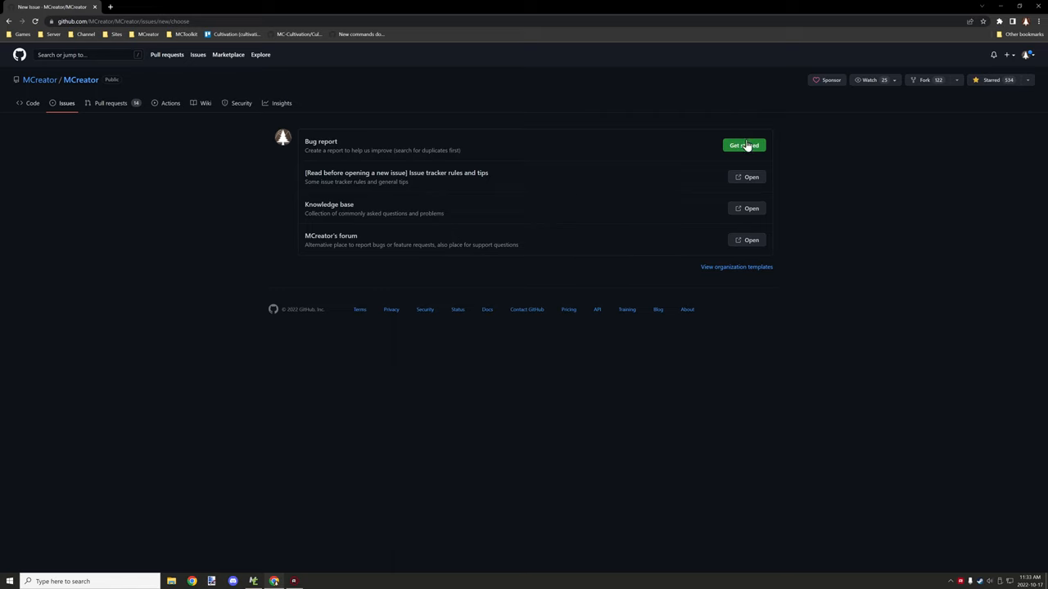
Choose the Bug report template and place the cursor in the Issue description field
left_click(743, 145)
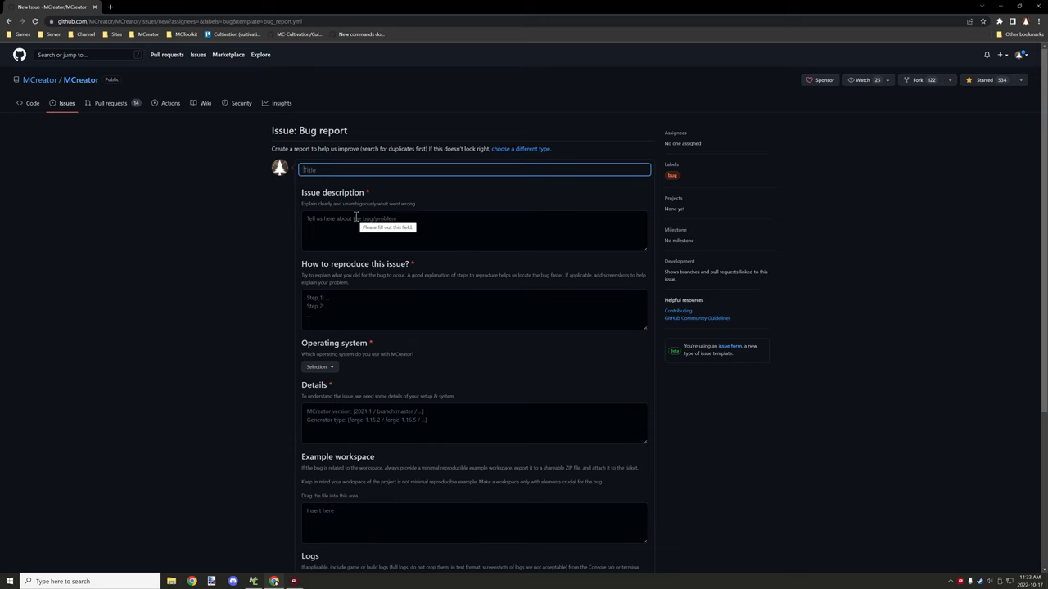
mouse_move(377, 257)
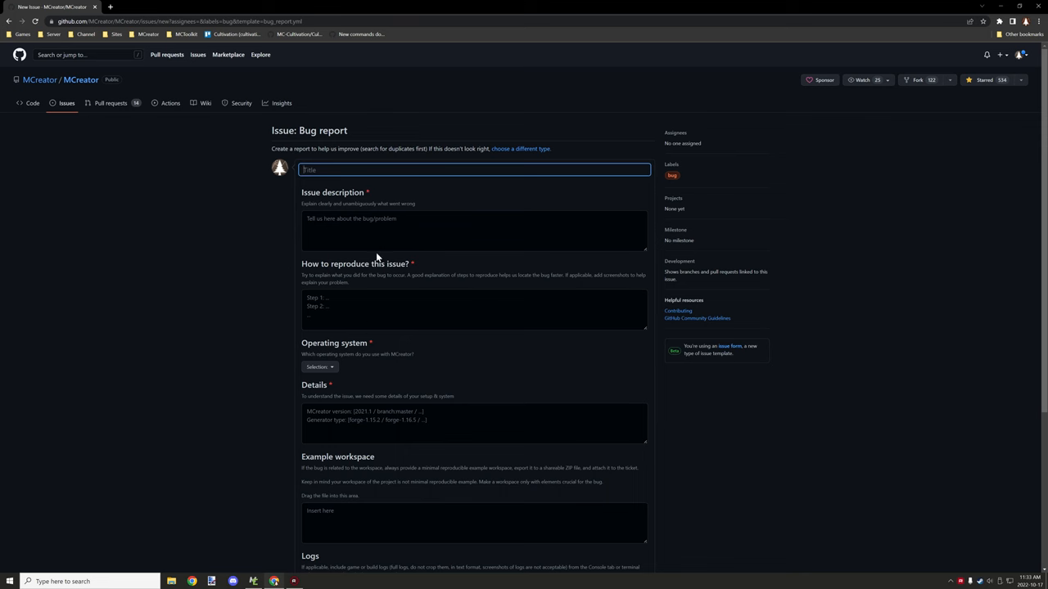
left_click(473, 229)
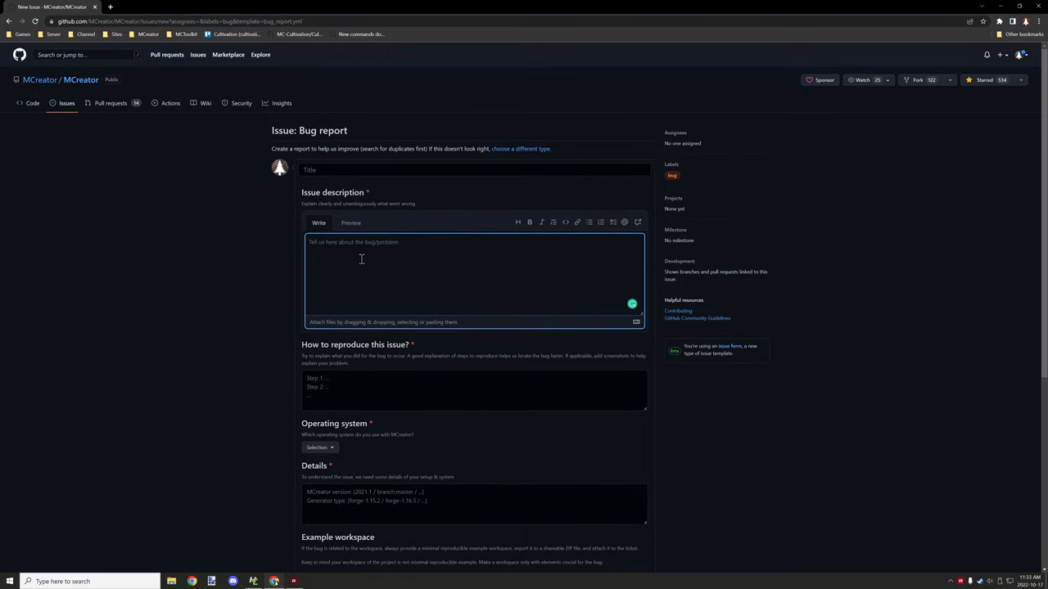
mouse_move(393, 249)
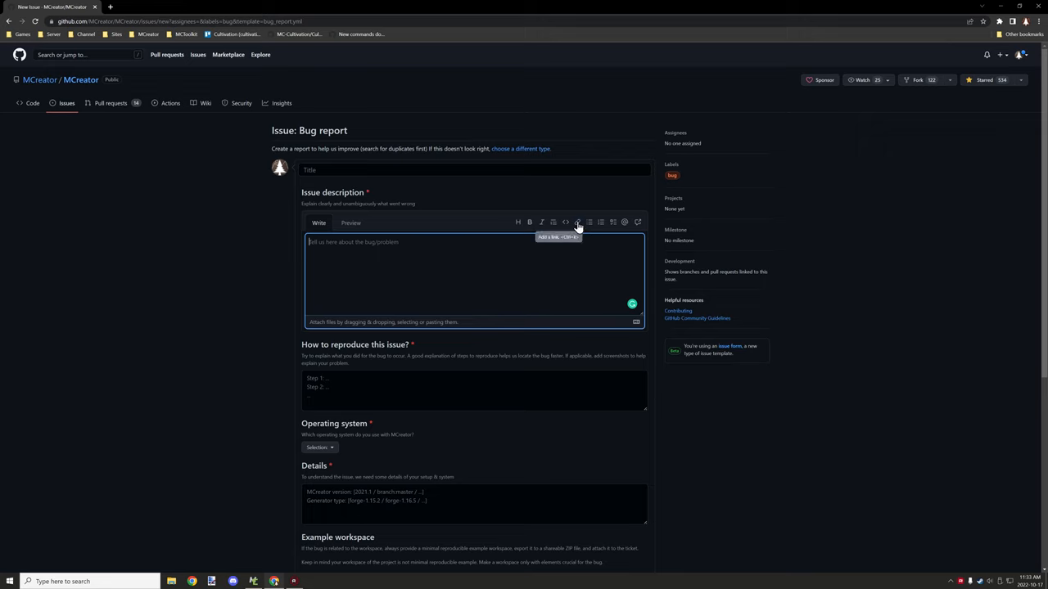
left_click(577, 222)
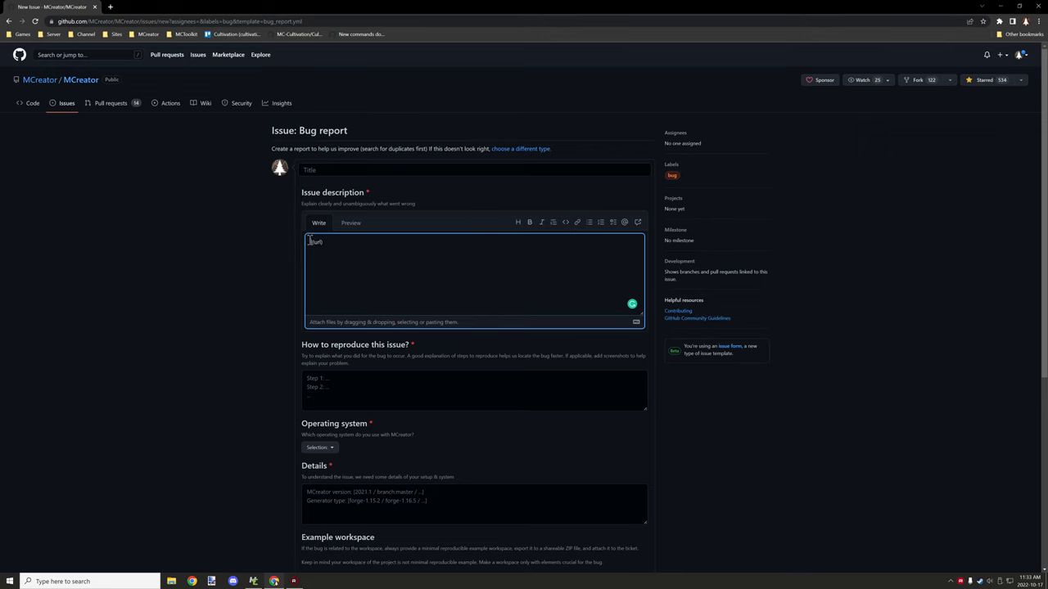
double_click(314, 242)
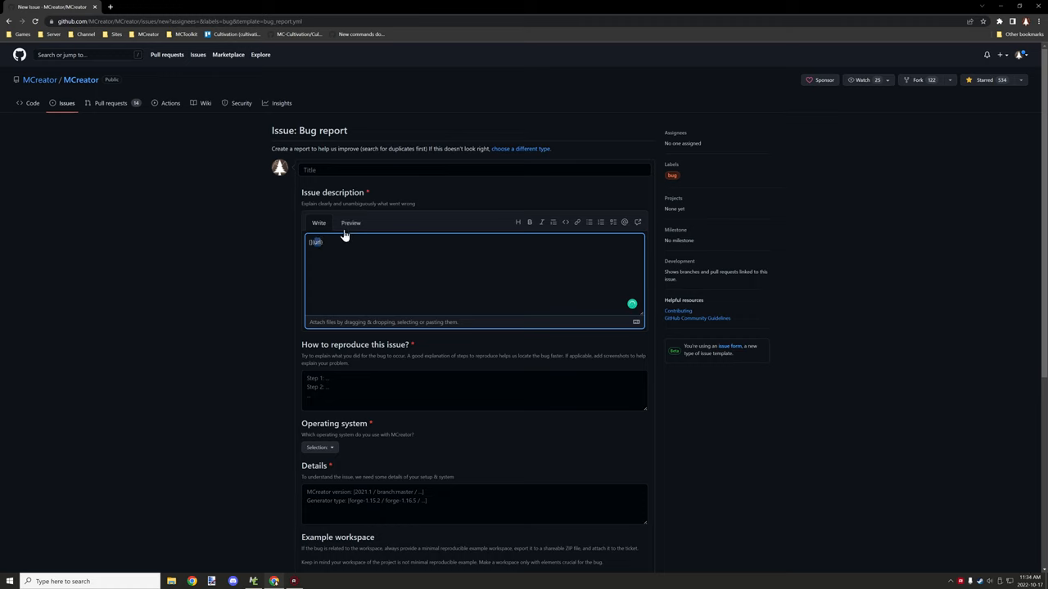
mouse_move(345, 237)
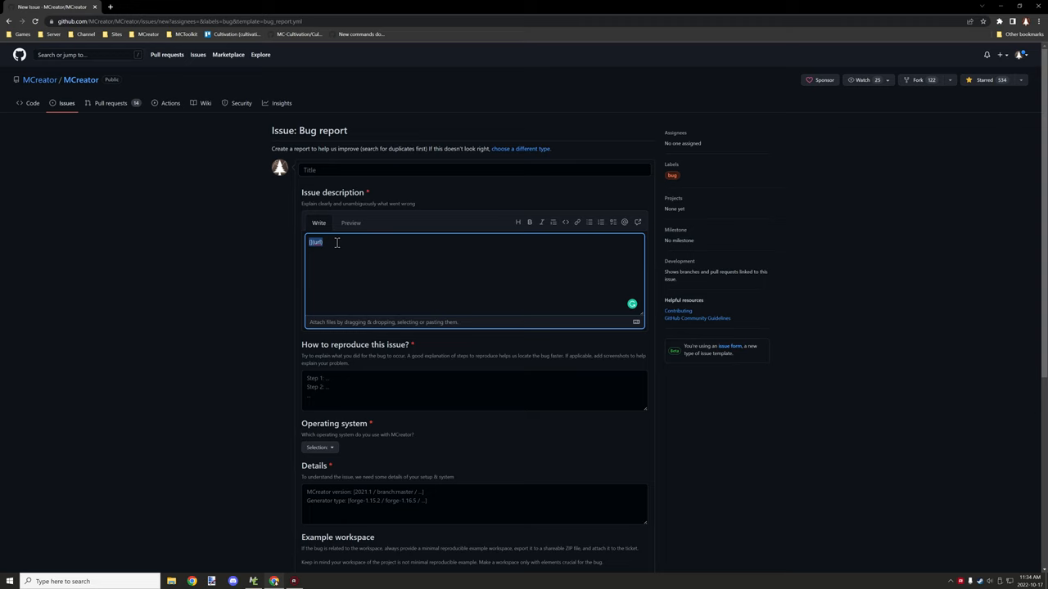
mouse_move(345, 238)
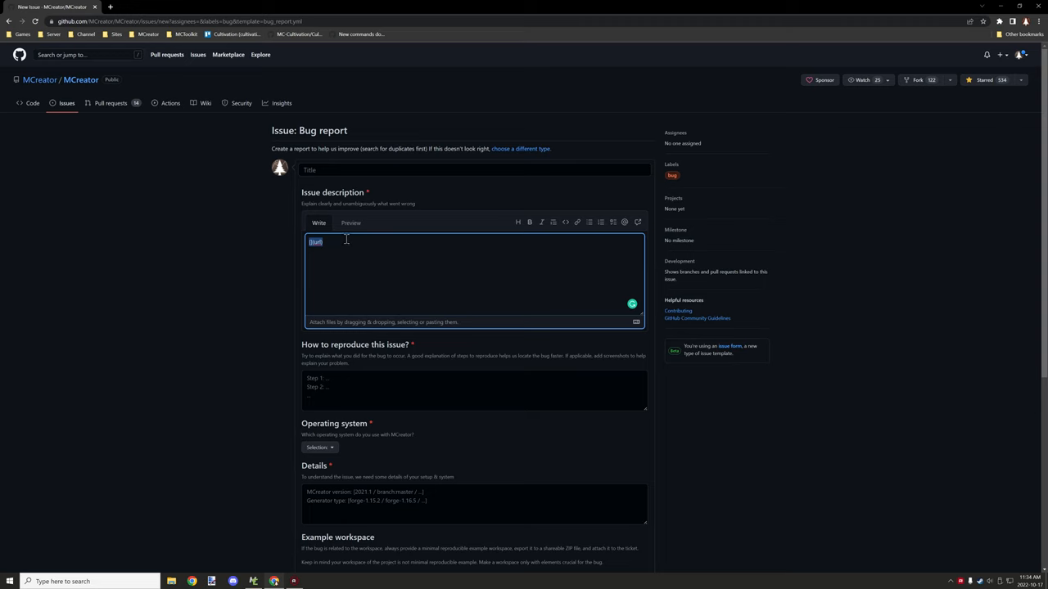
mouse_move(338, 237)
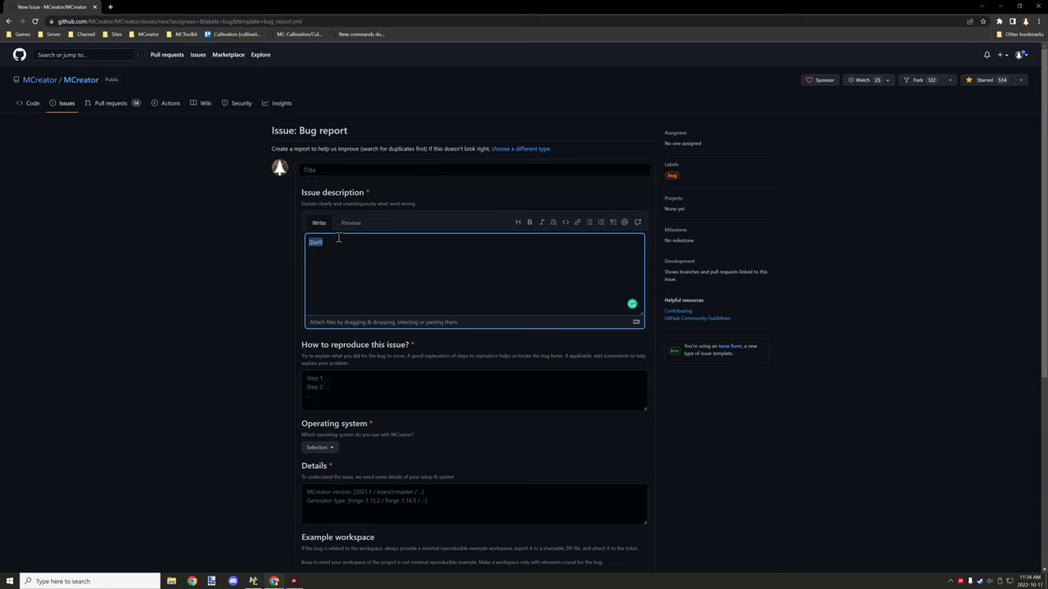
mouse_move(369, 256)
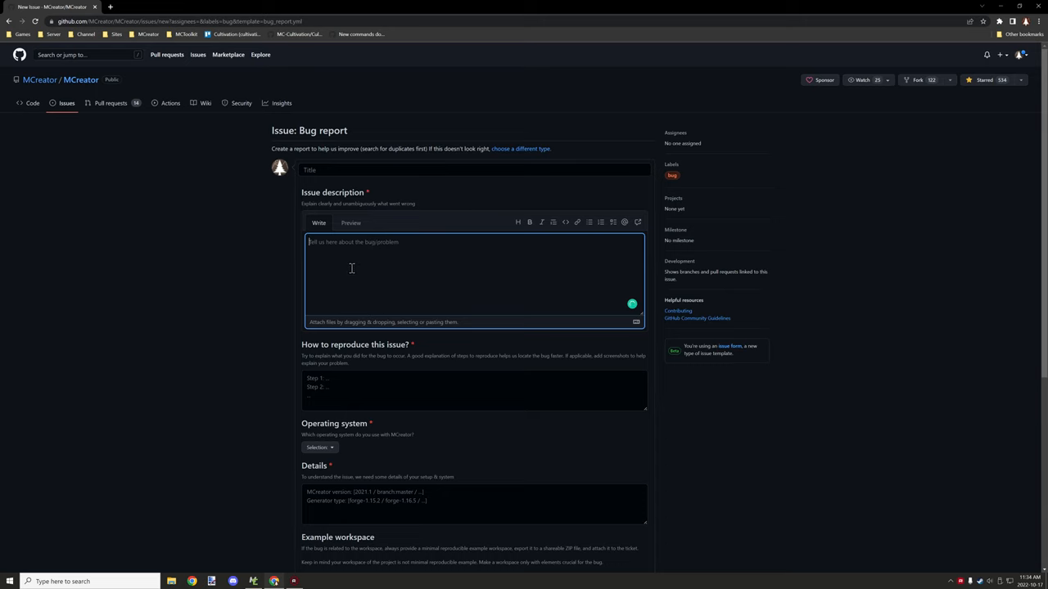
mouse_move(394, 302)
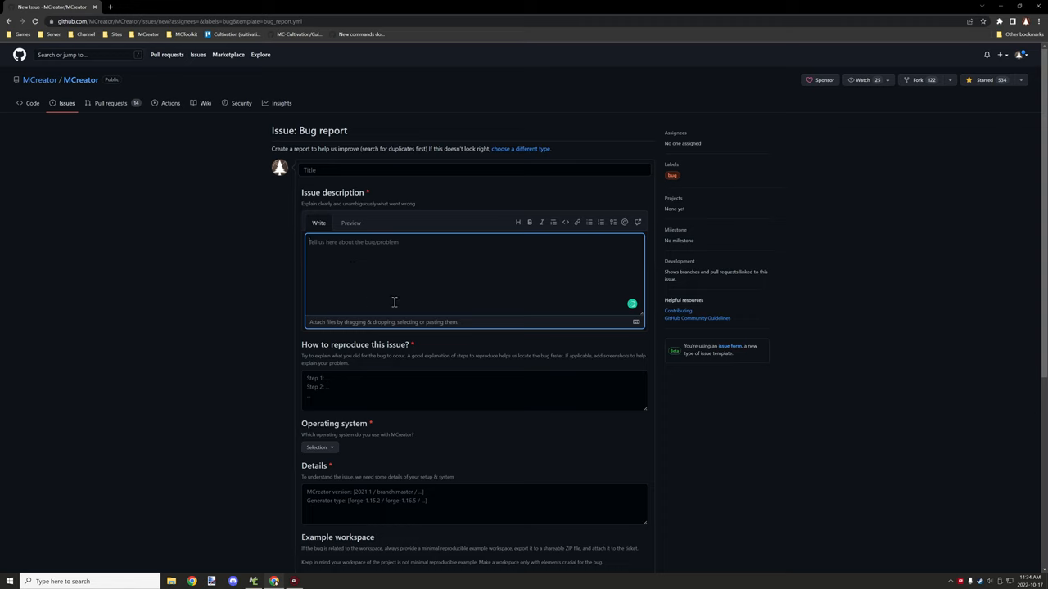
mouse_move(397, 251)
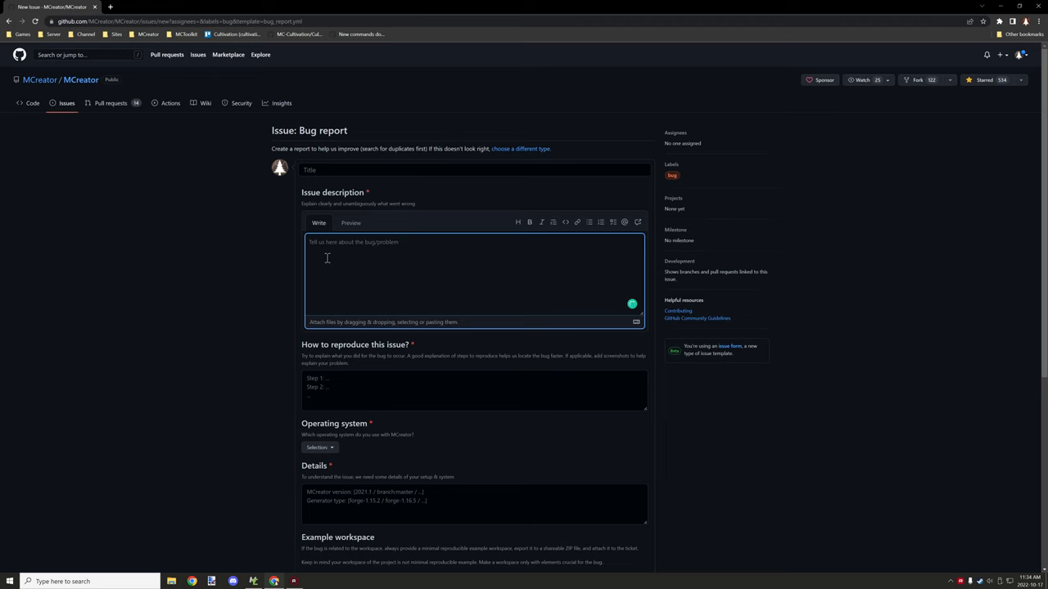
scroll("down", 3)
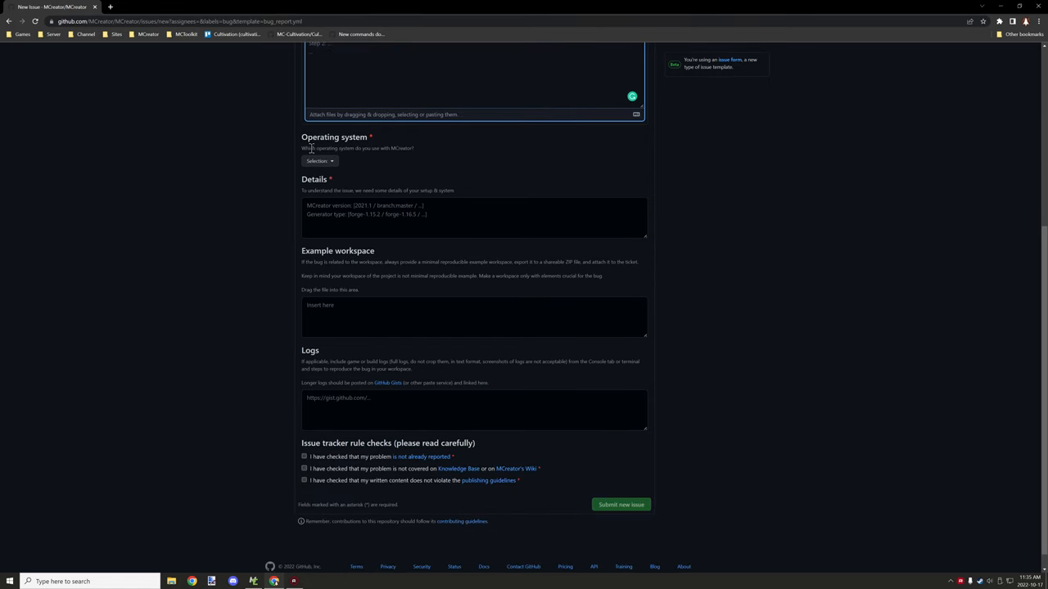
left_click(320, 160)
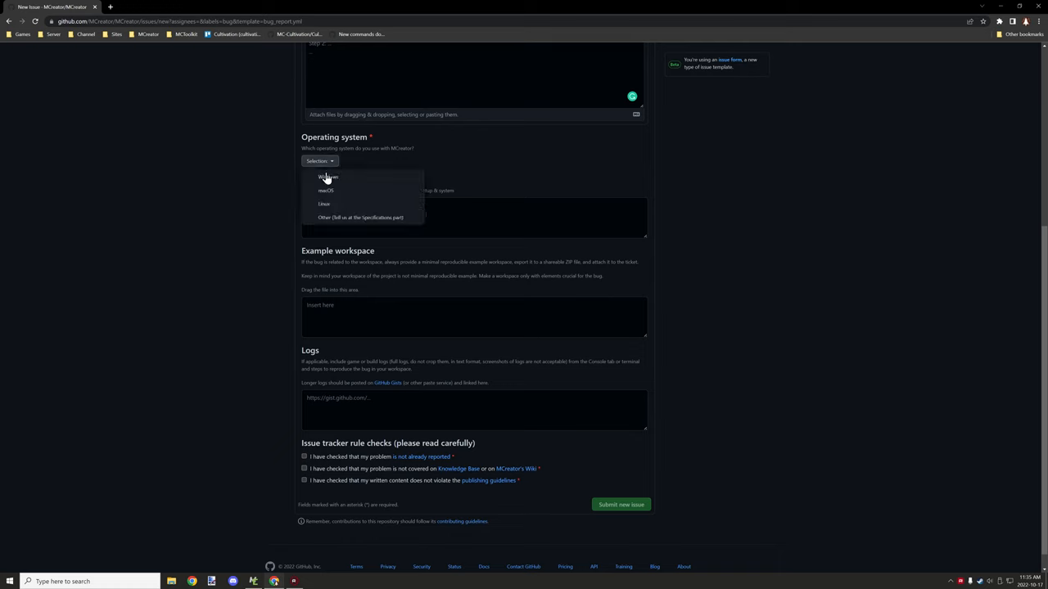
mouse_move(342, 218)
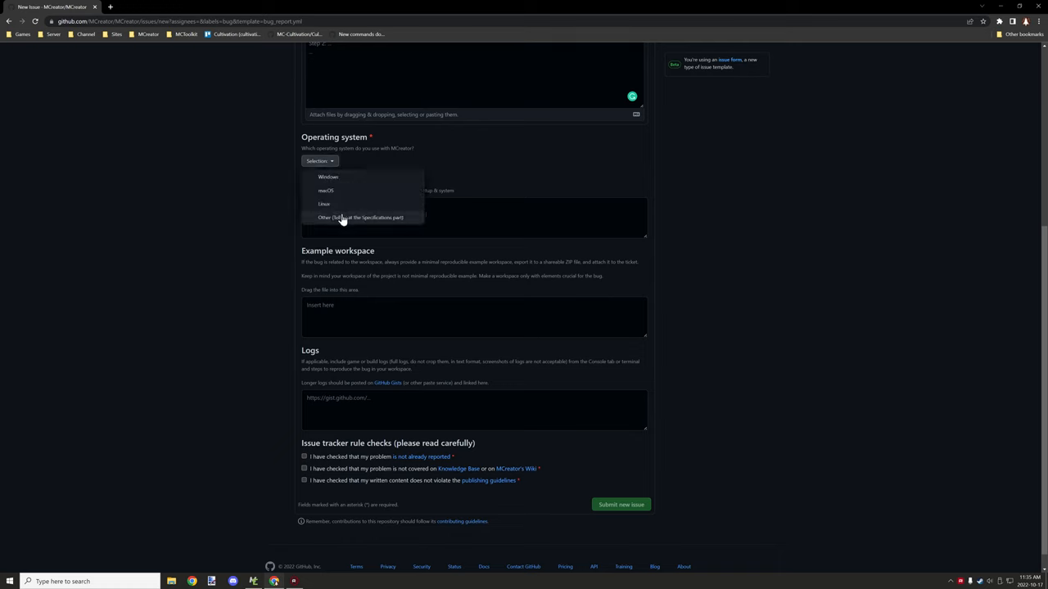
mouse_move(344, 190)
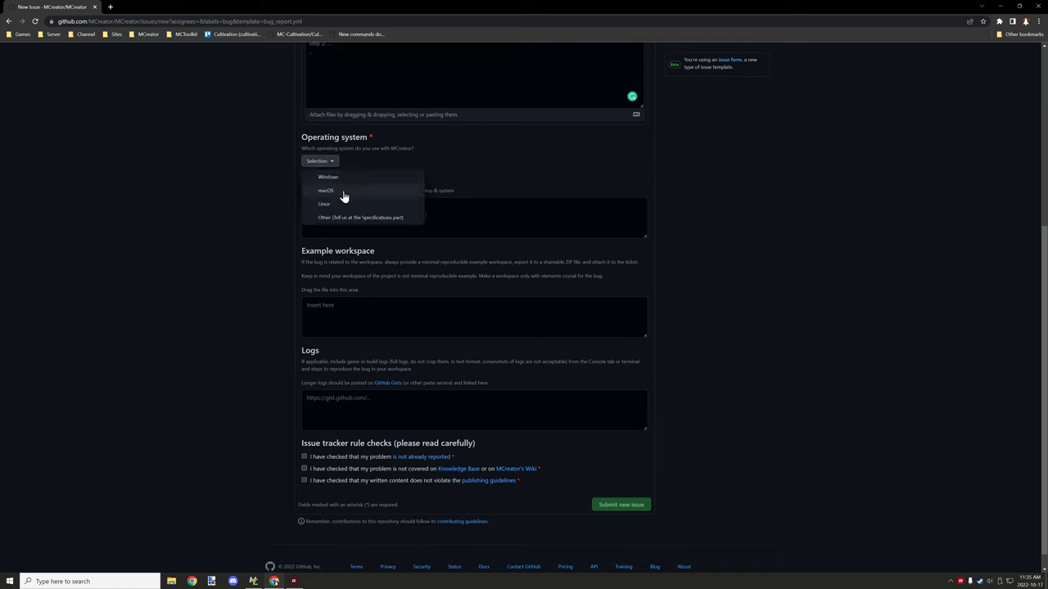
mouse_move(328, 176)
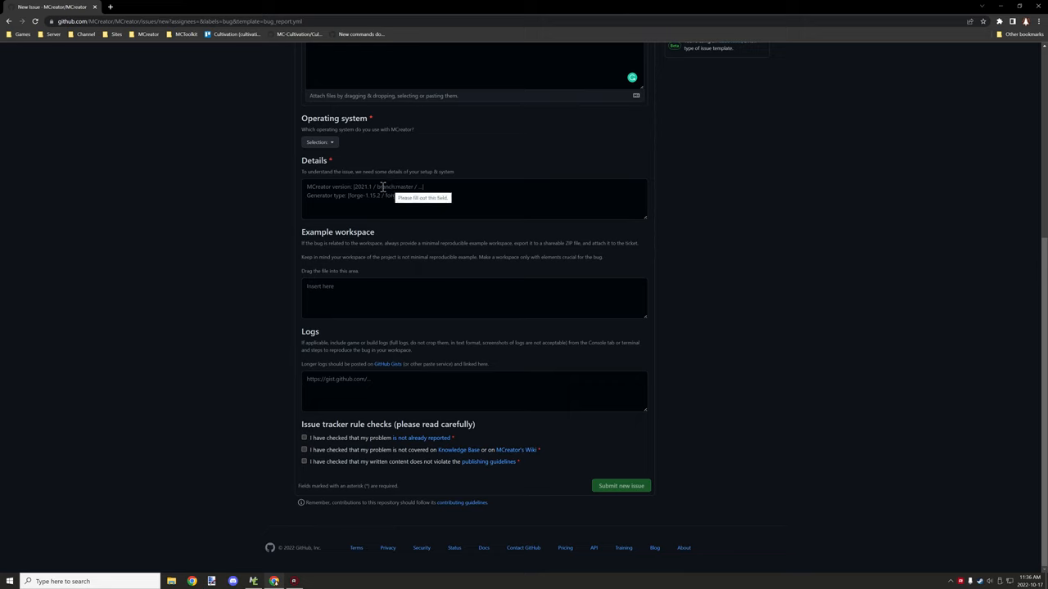
mouse_move(385, 186)
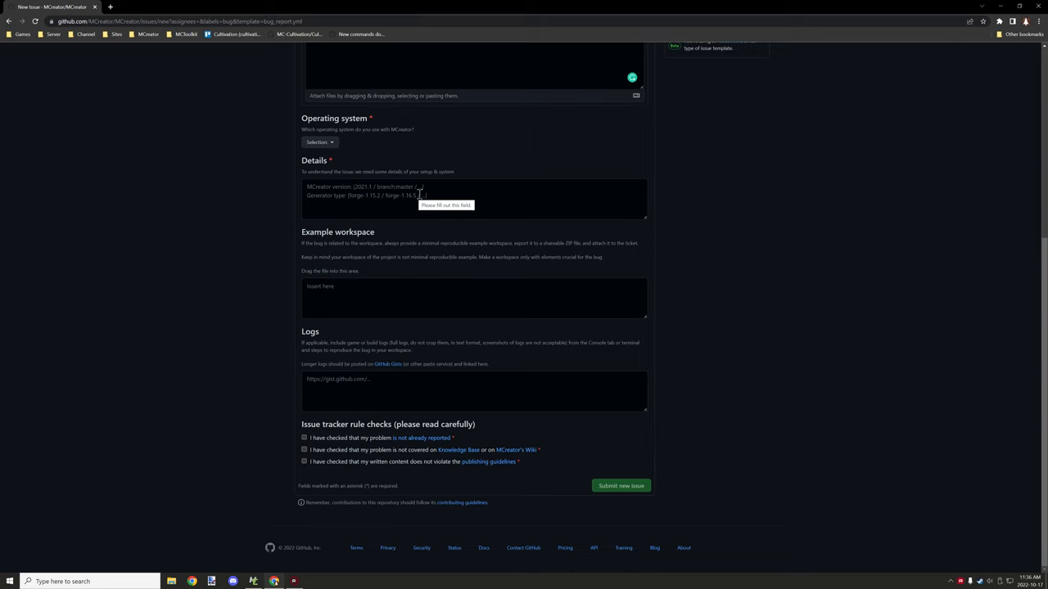
mouse_move(412, 241)
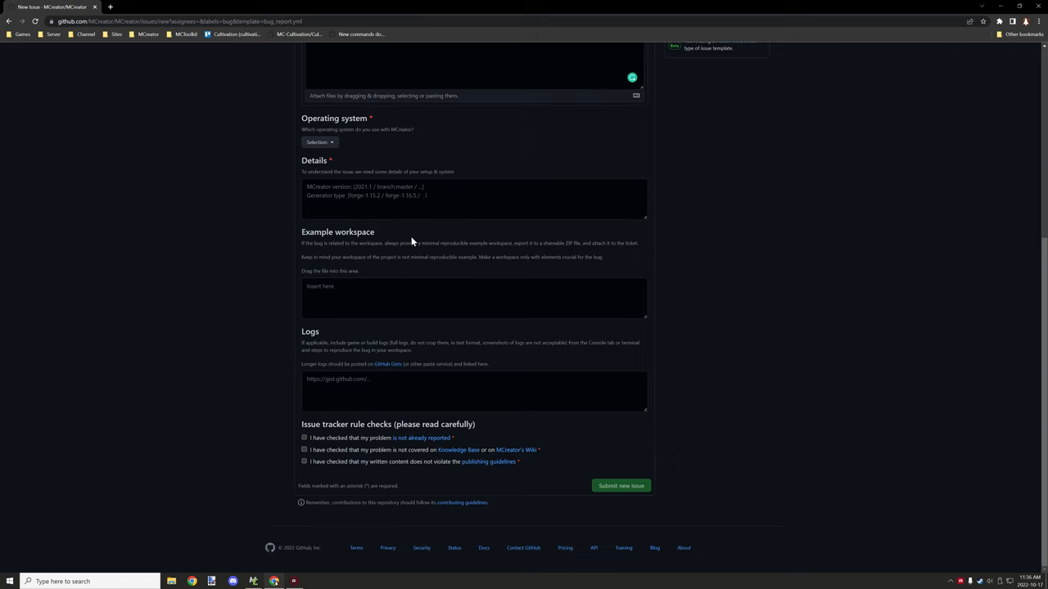
mouse_move(347, 271)
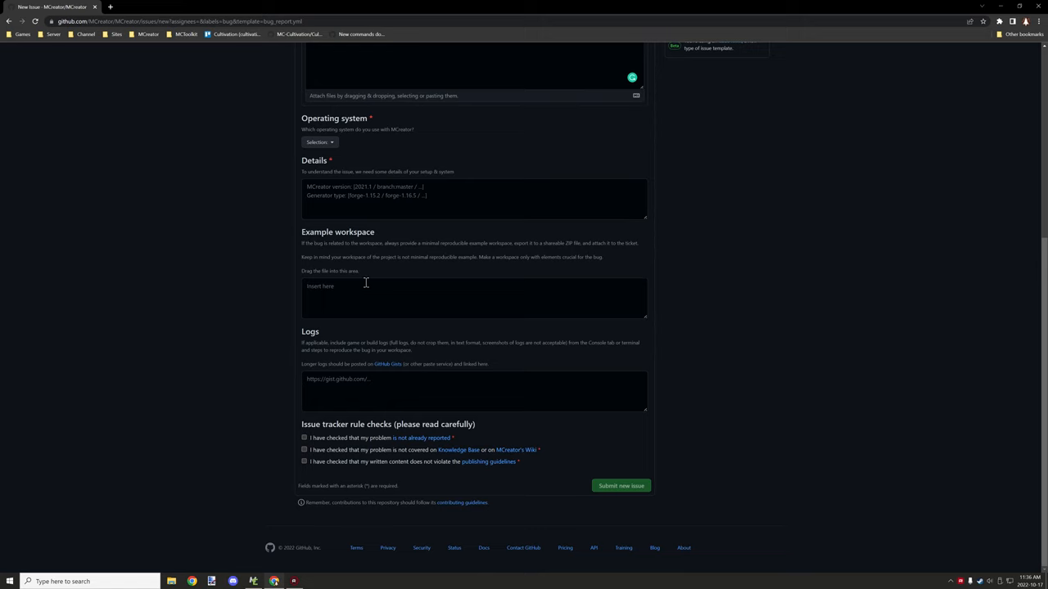
mouse_move(367, 281)
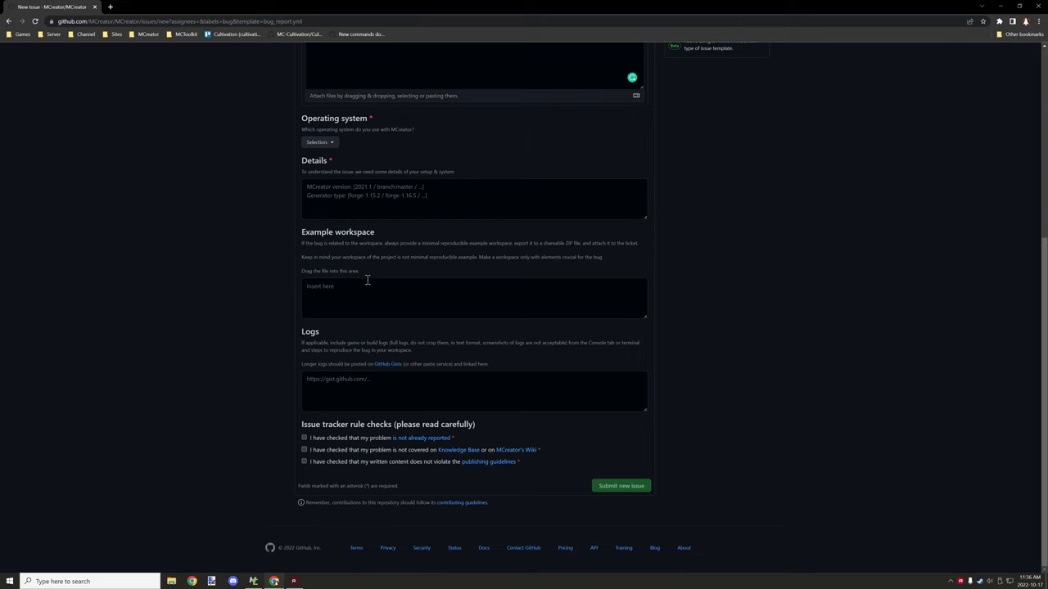
mouse_move(384, 279)
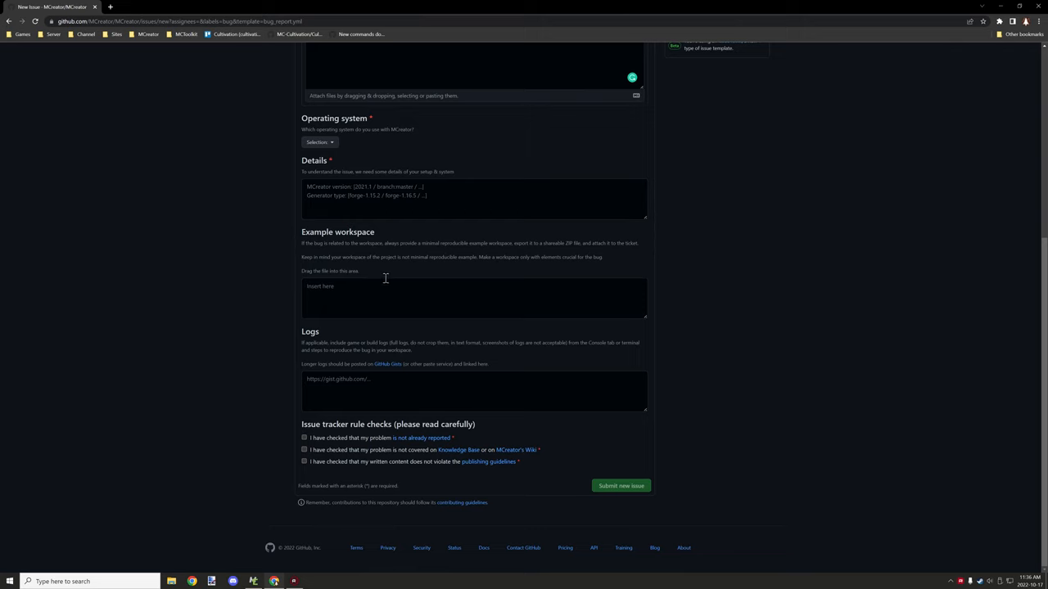
mouse_move(377, 284)
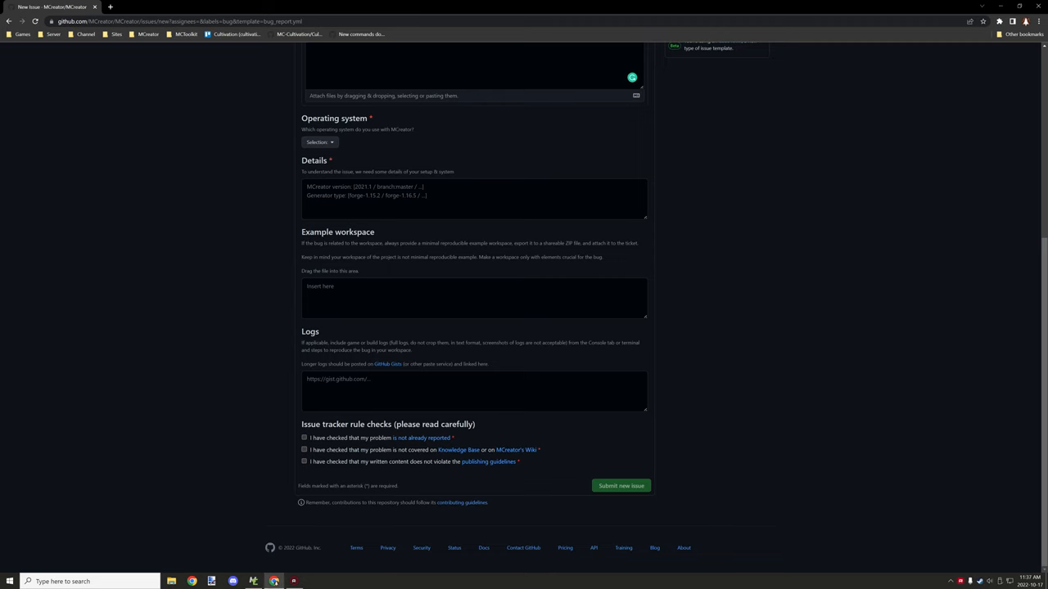
left_click(273, 581)
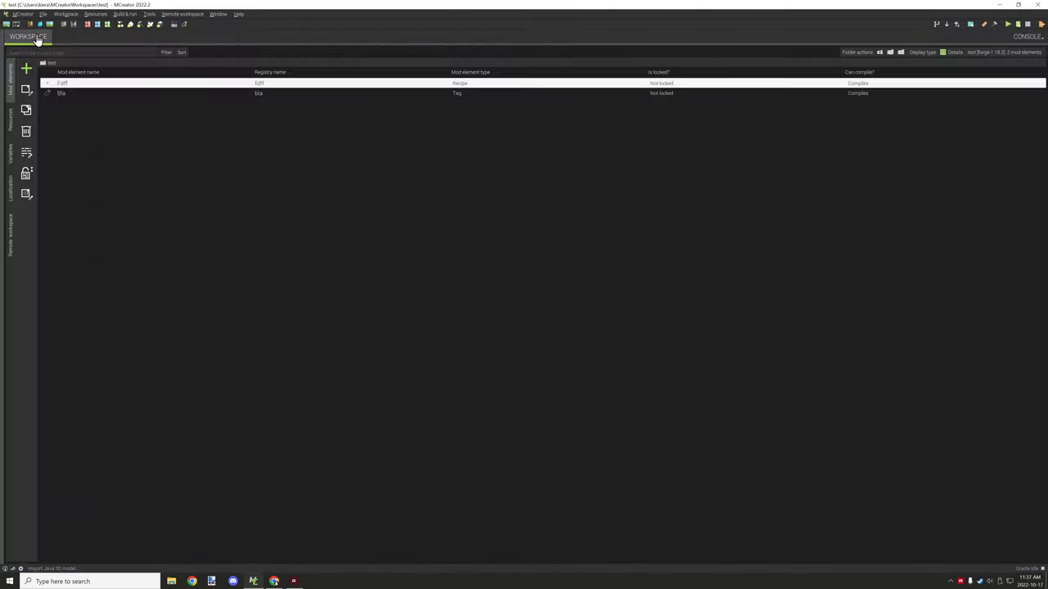
left_click(44, 14)
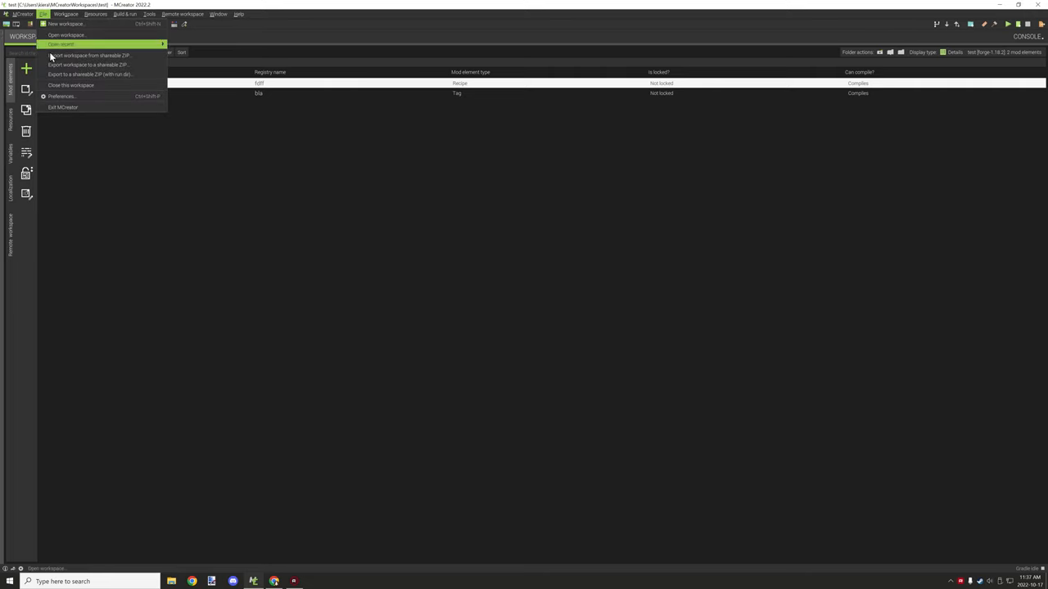
mouse_move(98, 65)
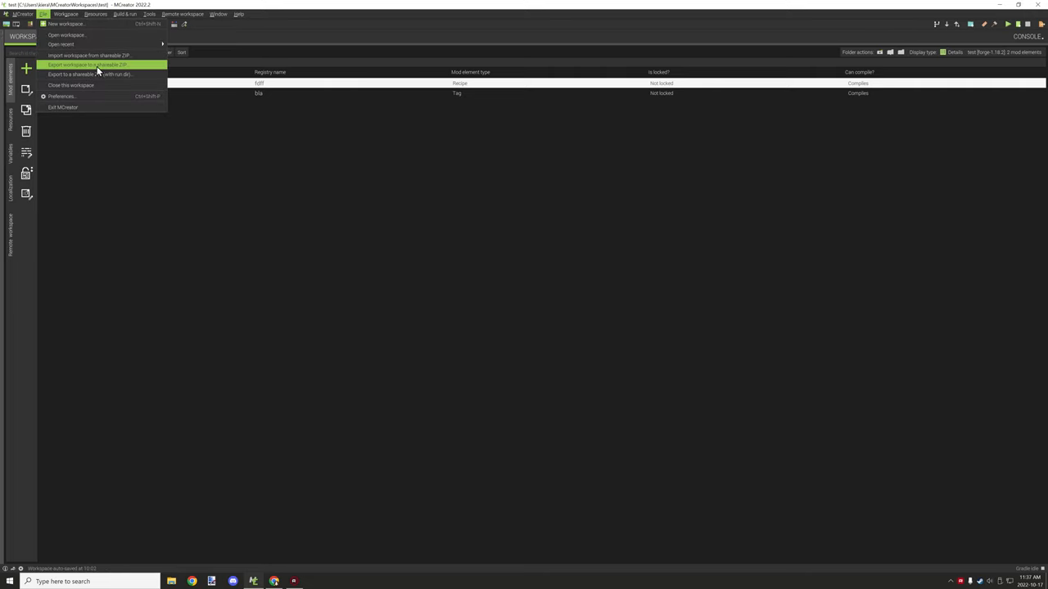
mouse_move(61, 44)
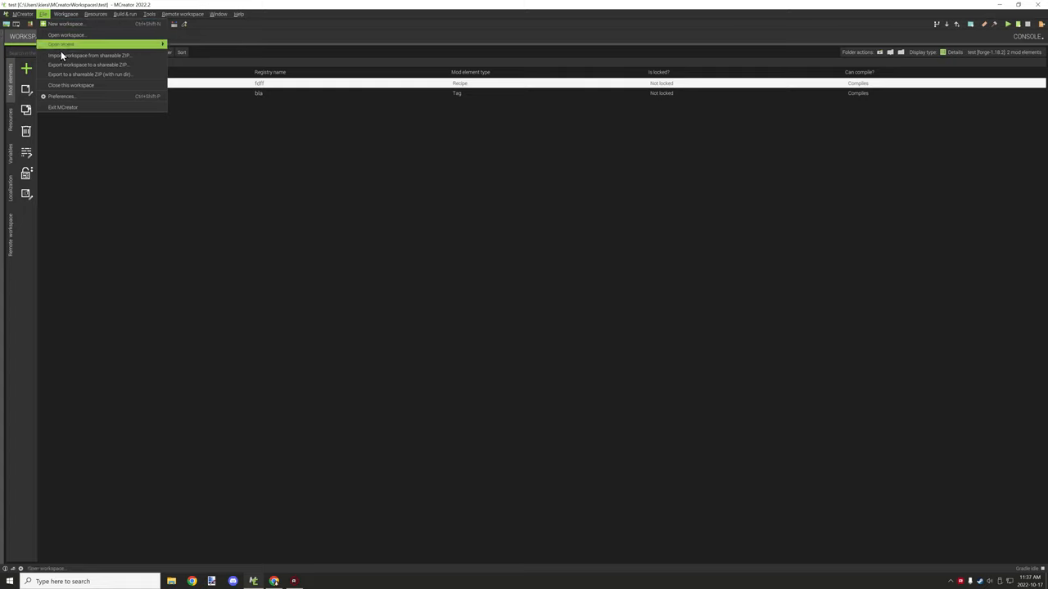
mouse_move(102, 75)
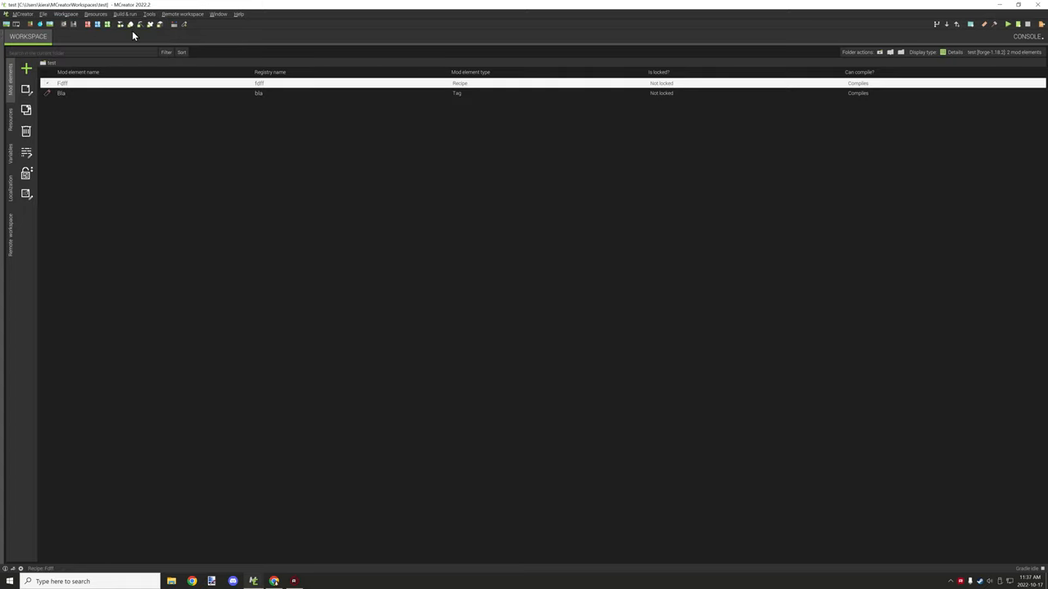
left_click(65, 14)
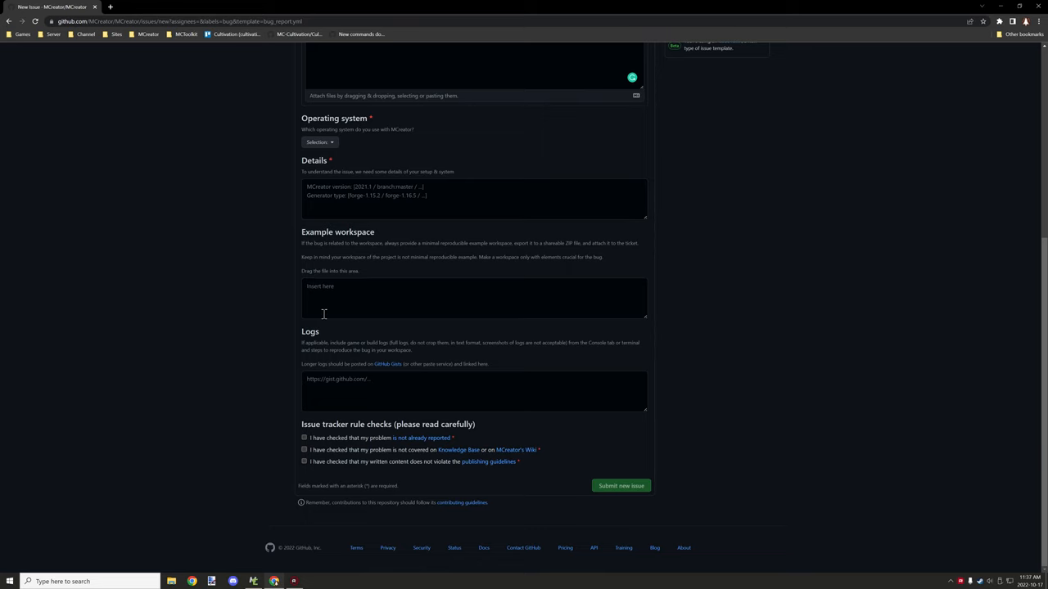
mouse_move(334, 265)
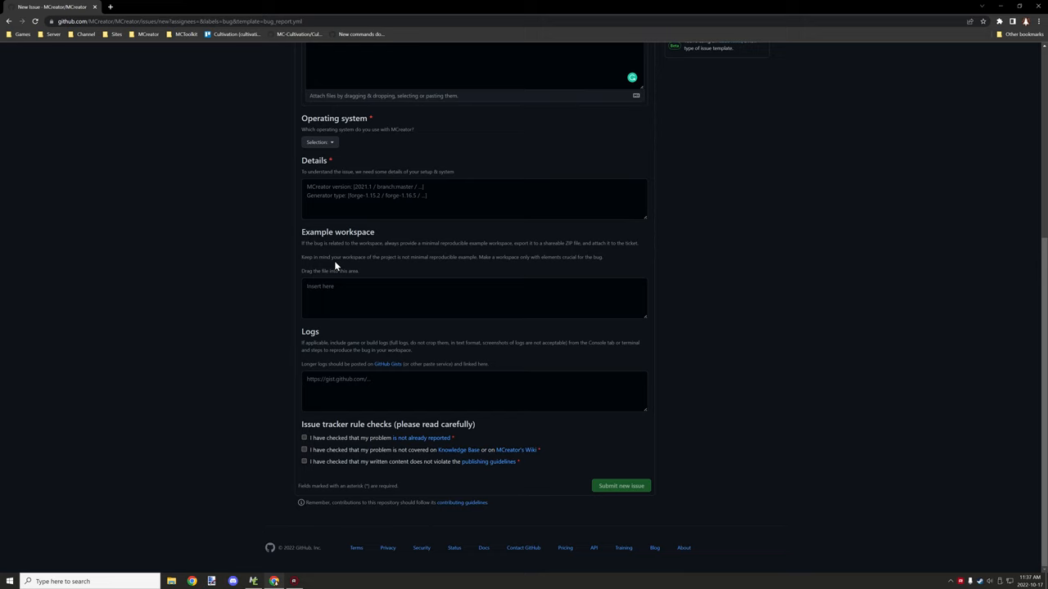
mouse_move(346, 260)
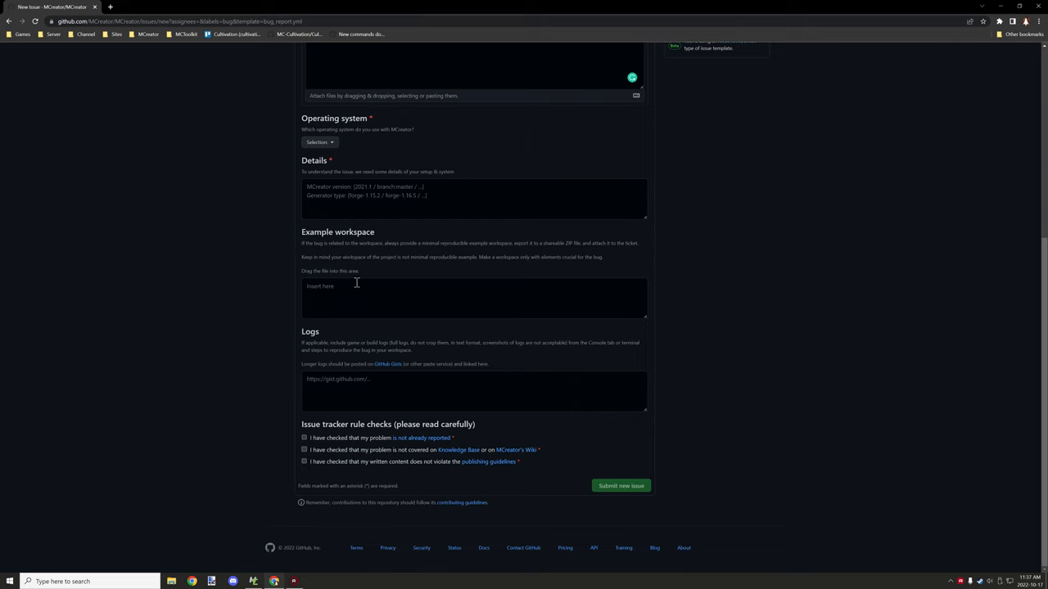
mouse_move(359, 283)
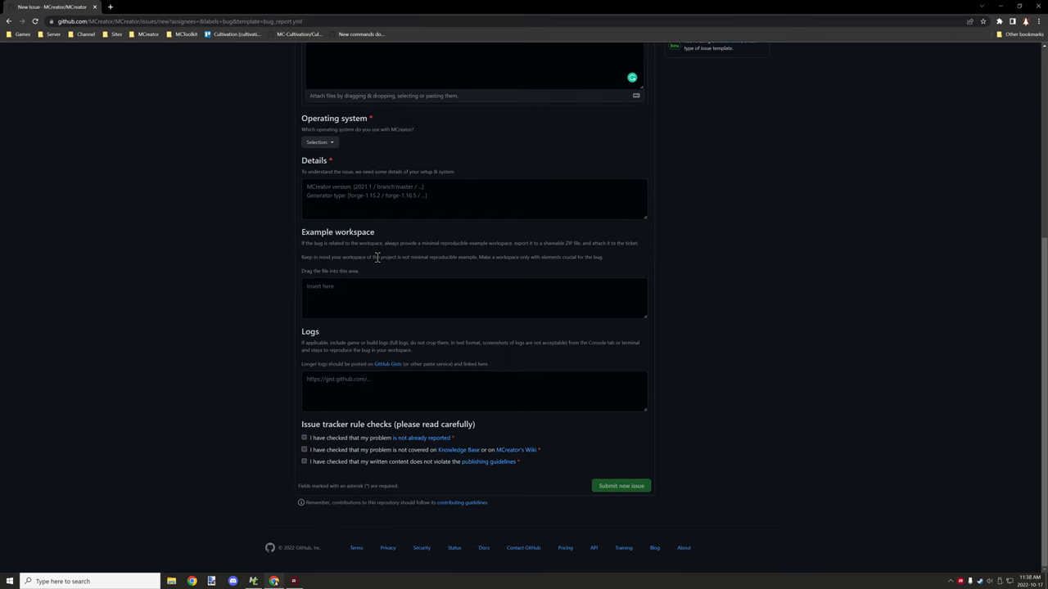
mouse_move(321, 307)
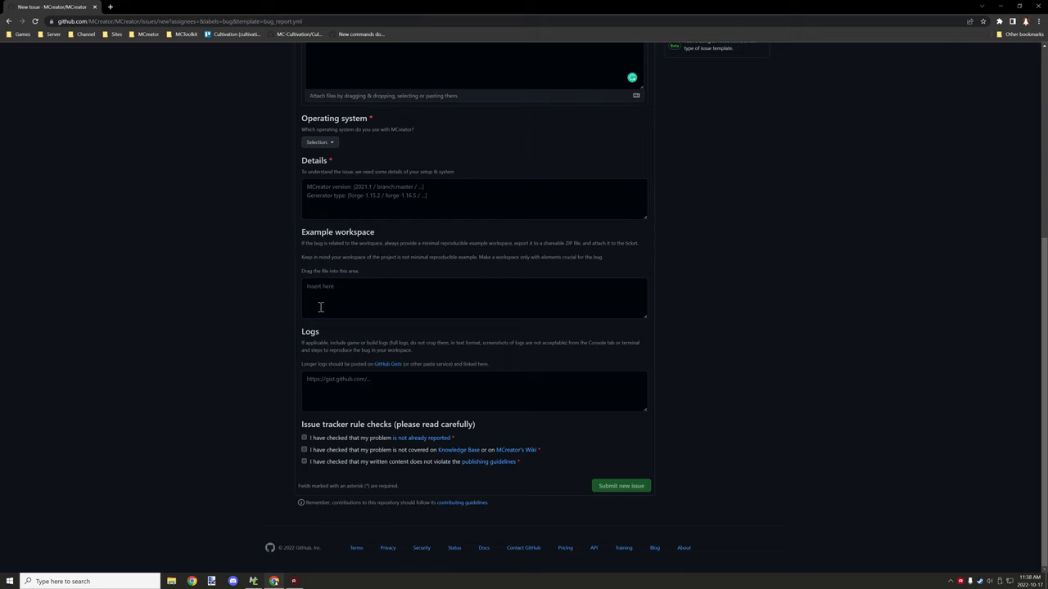
mouse_move(360, 295)
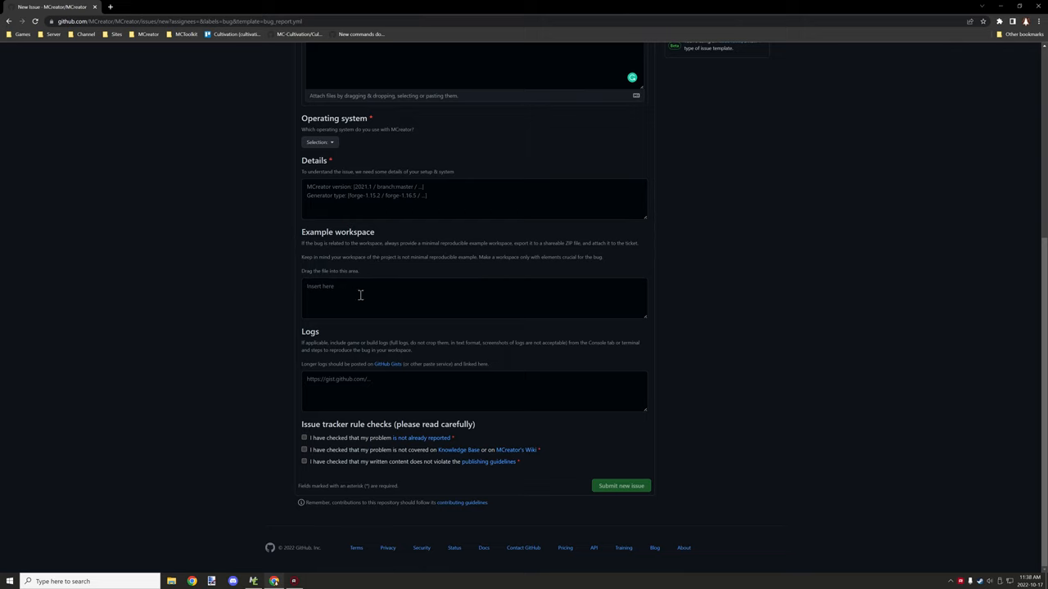
mouse_move(273, 143)
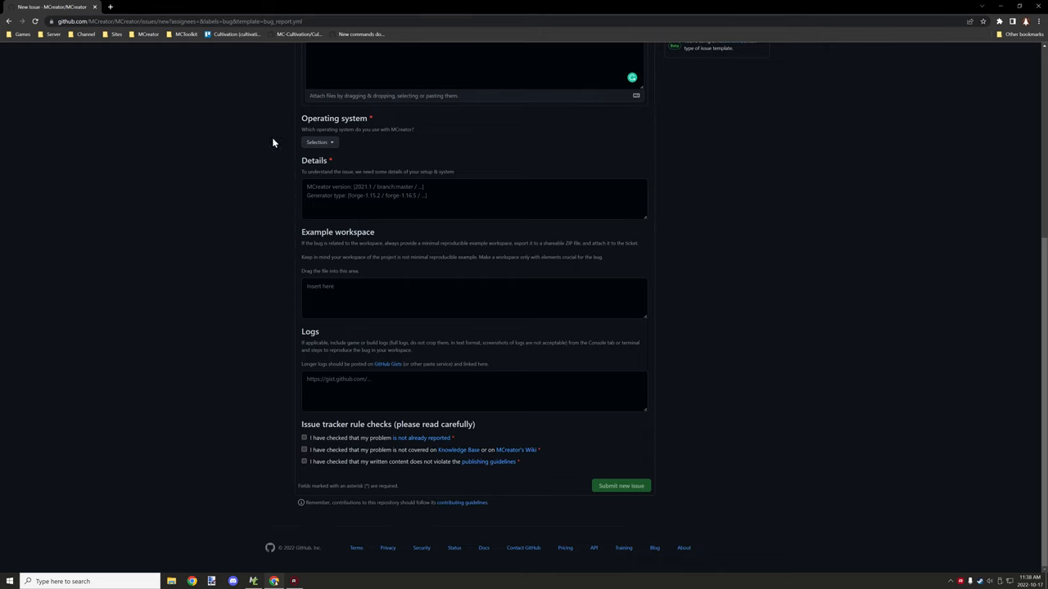
mouse_move(338, 376)
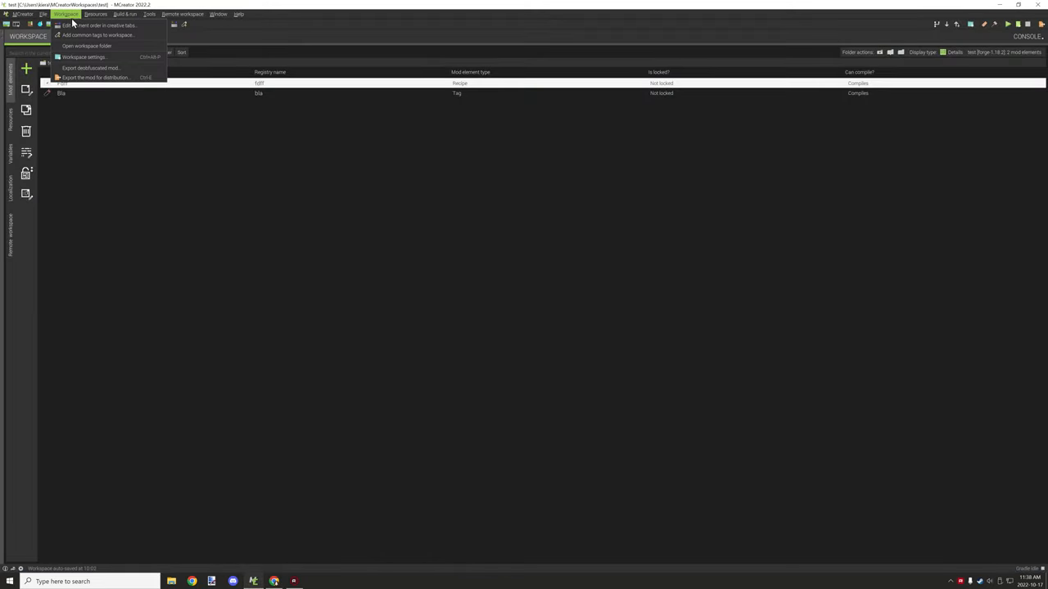
mouse_move(99, 25)
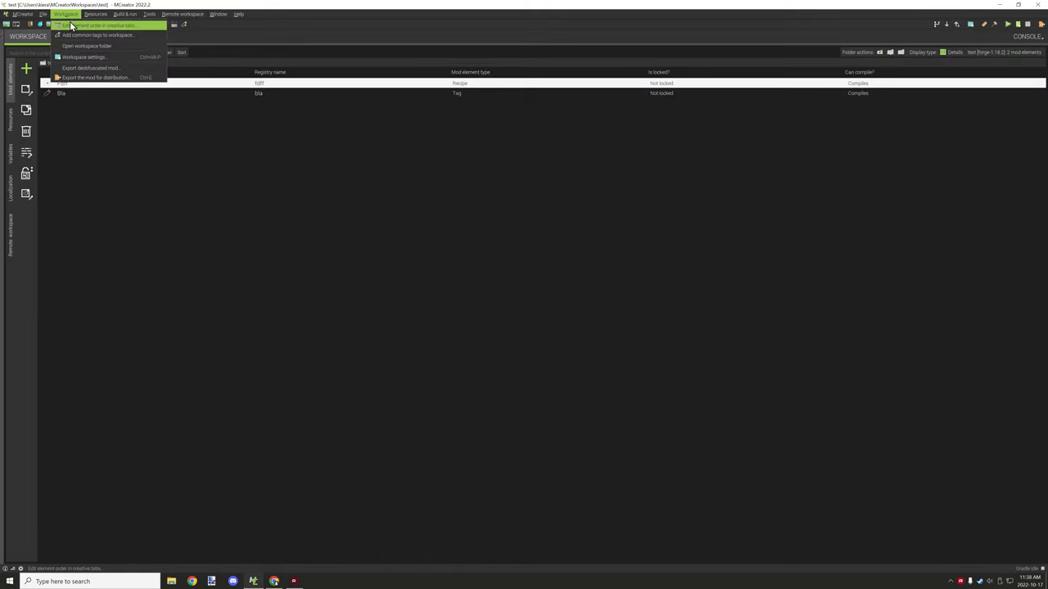
mouse_move(99, 35)
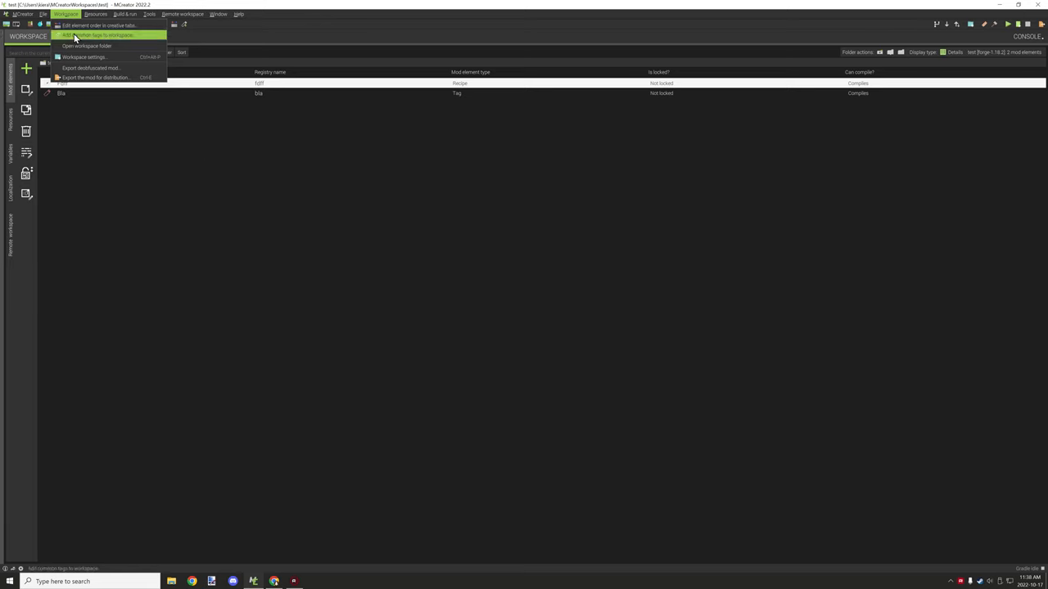
mouse_move(85, 46)
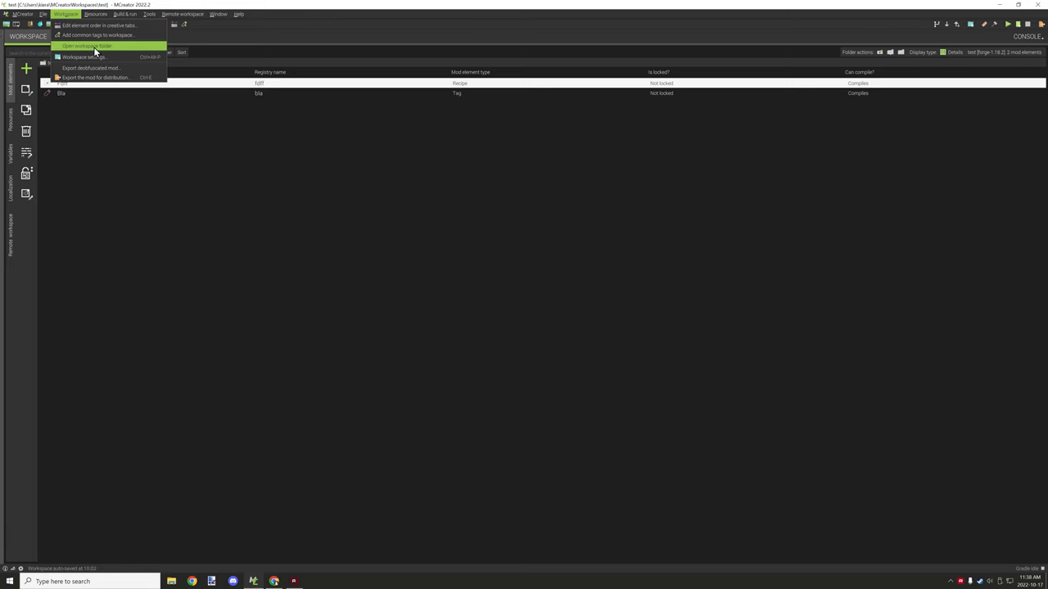
mouse_move(112, 51)
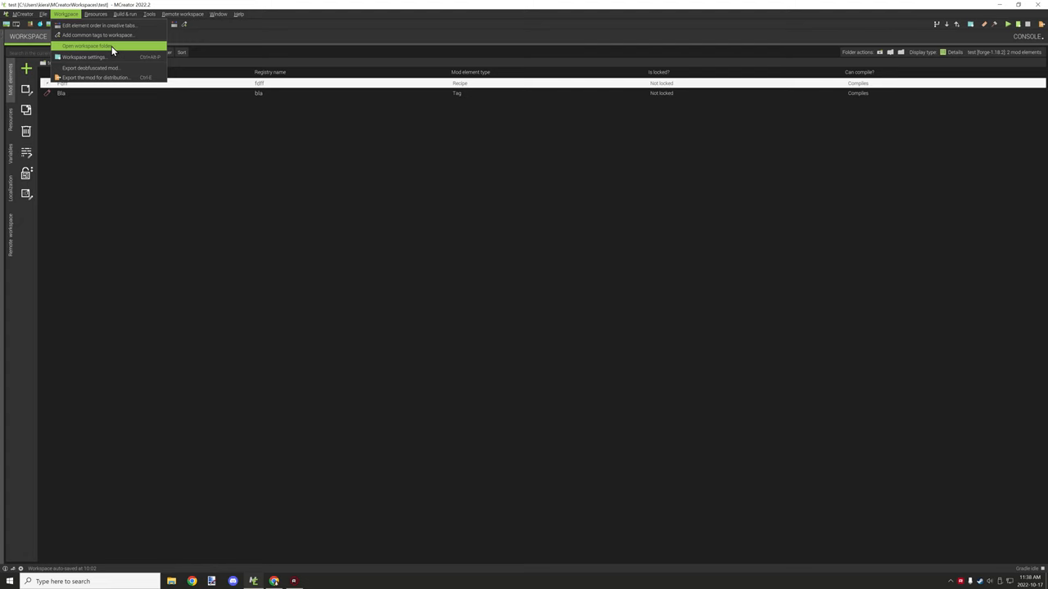
Browse the workspace's run/logs folder in File Explorer, find it empty, and close the window
left_click(86, 45)
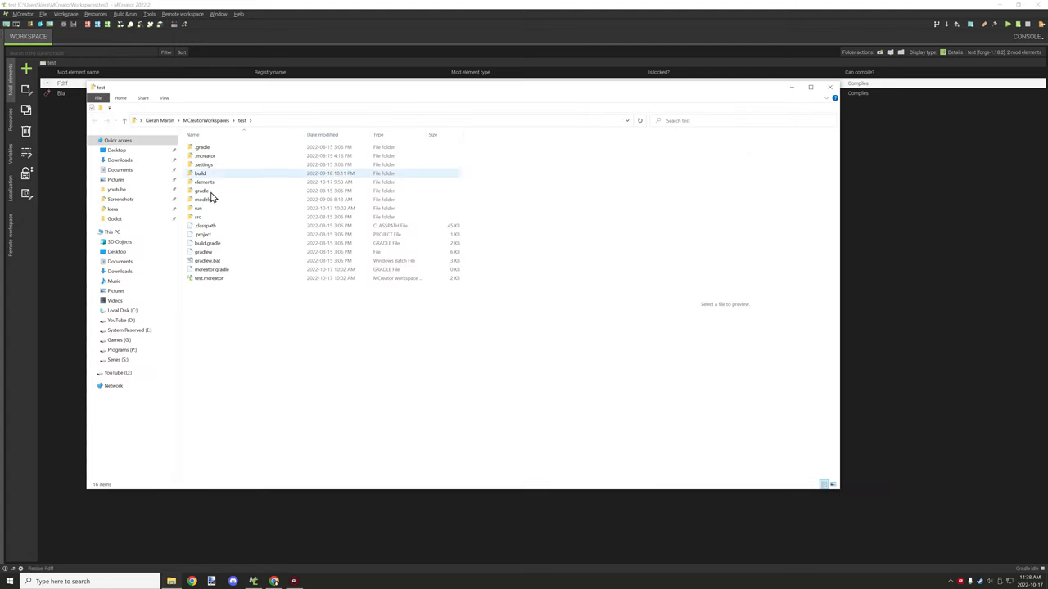
double_click(198, 208)
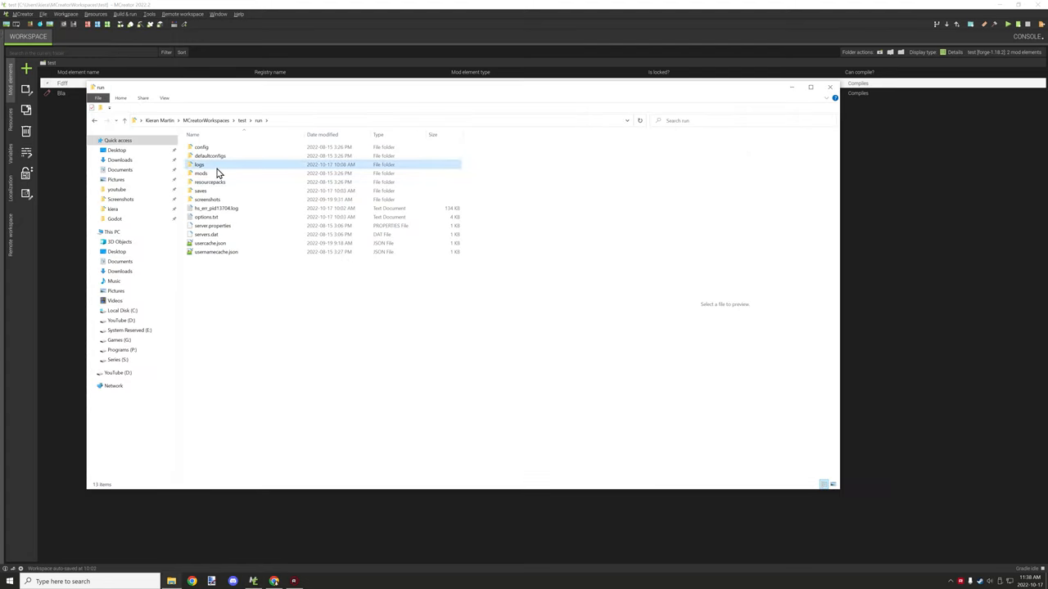
double_click(199, 165)
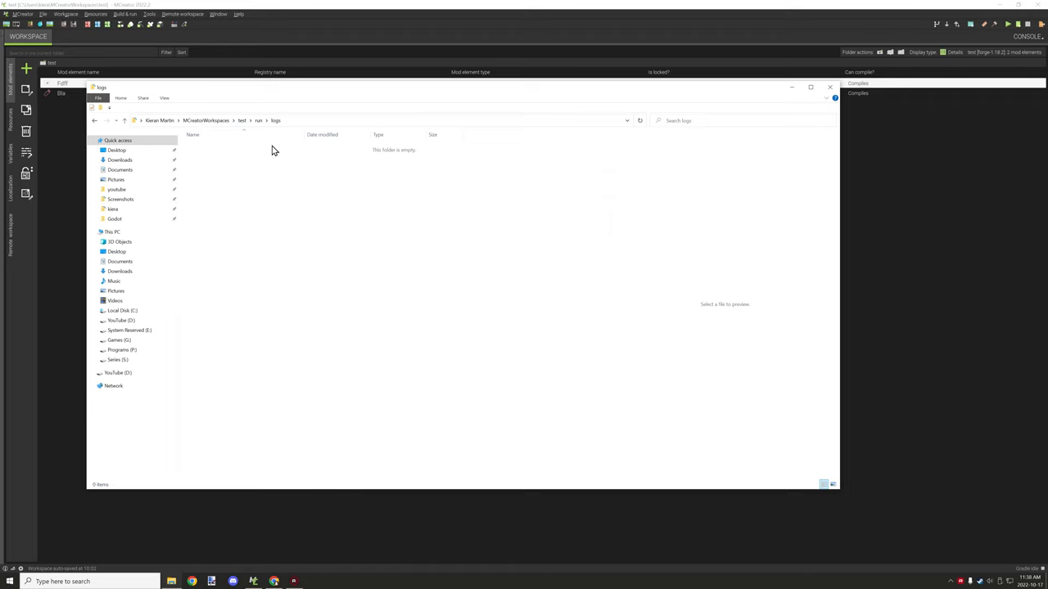
mouse_move(298, 160)
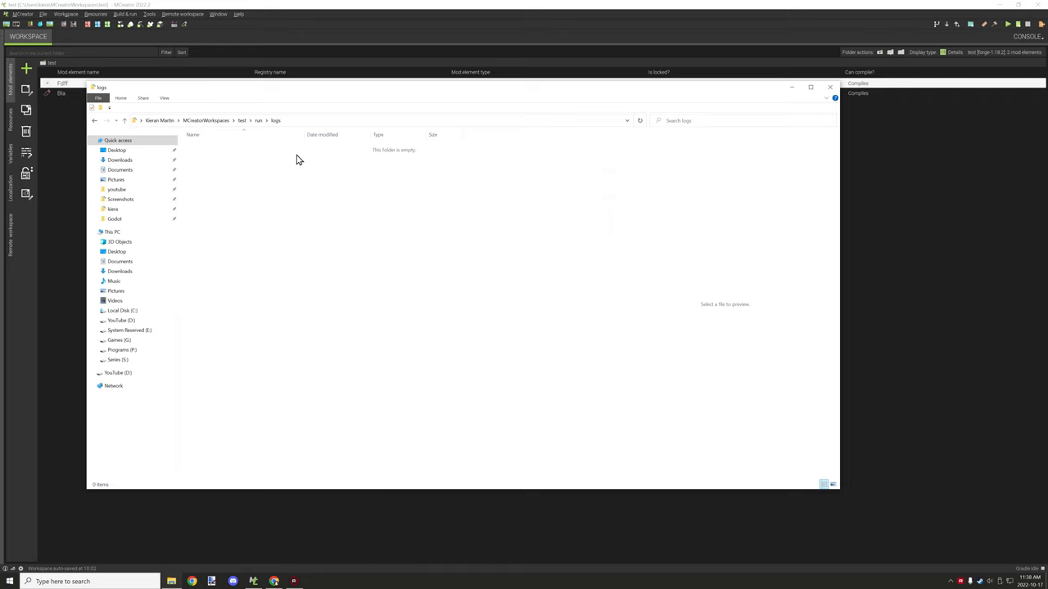
mouse_move(242, 205)
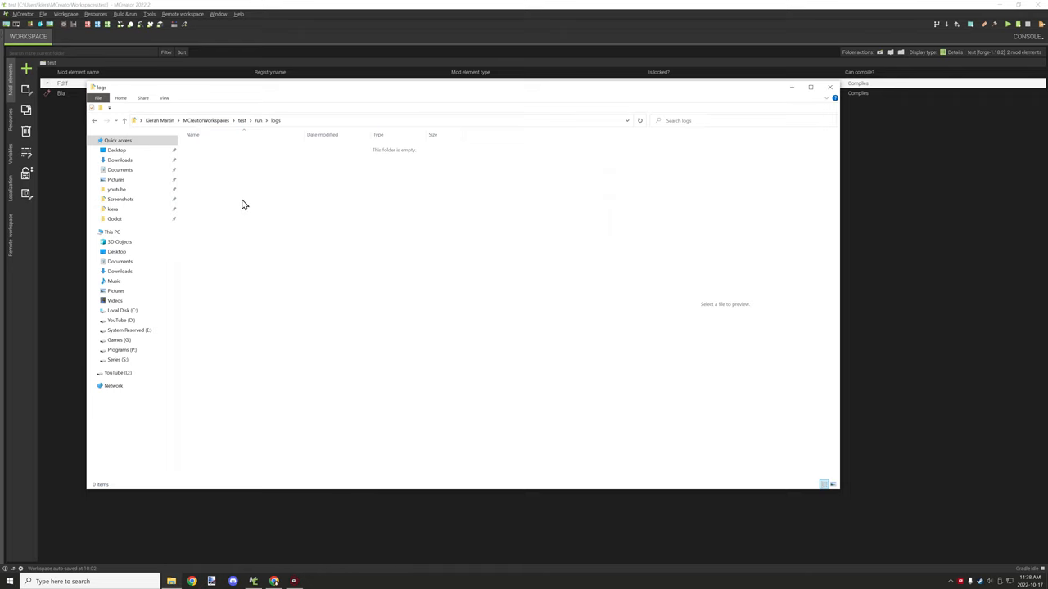
mouse_move(273, 181)
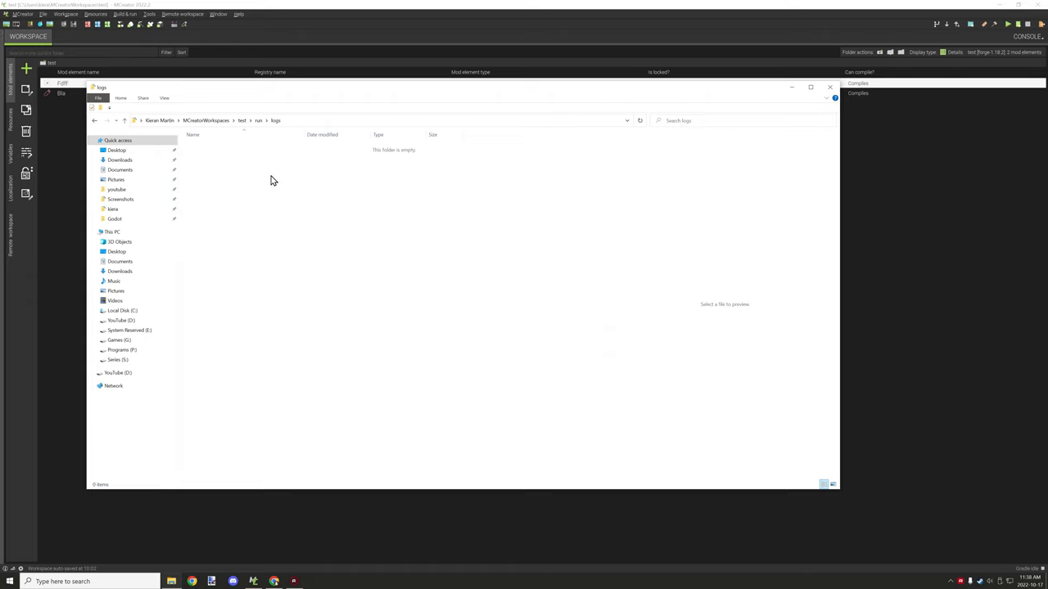
mouse_move(162, 98)
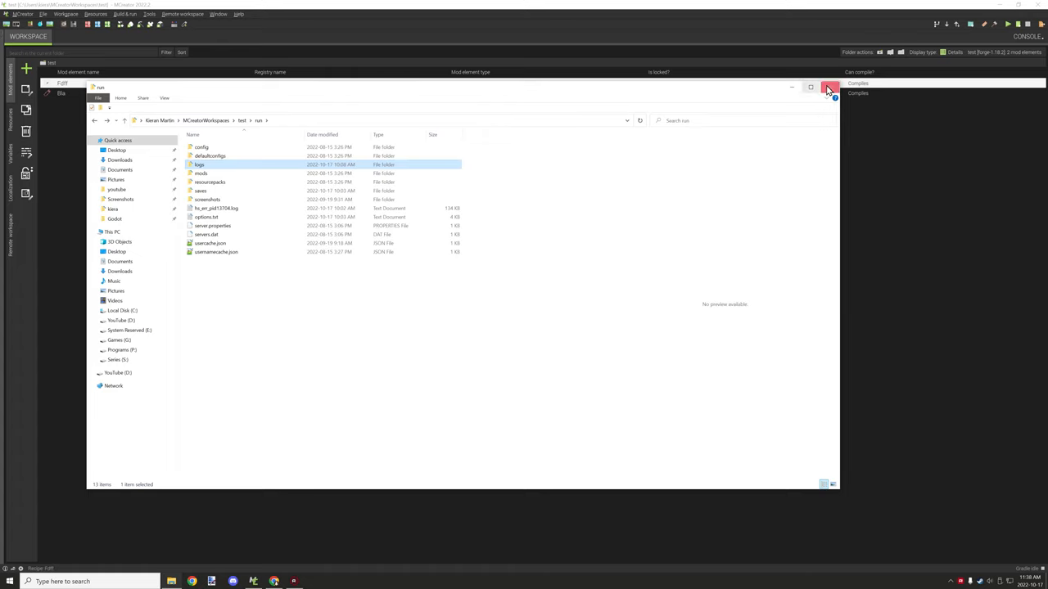
left_click(830, 87)
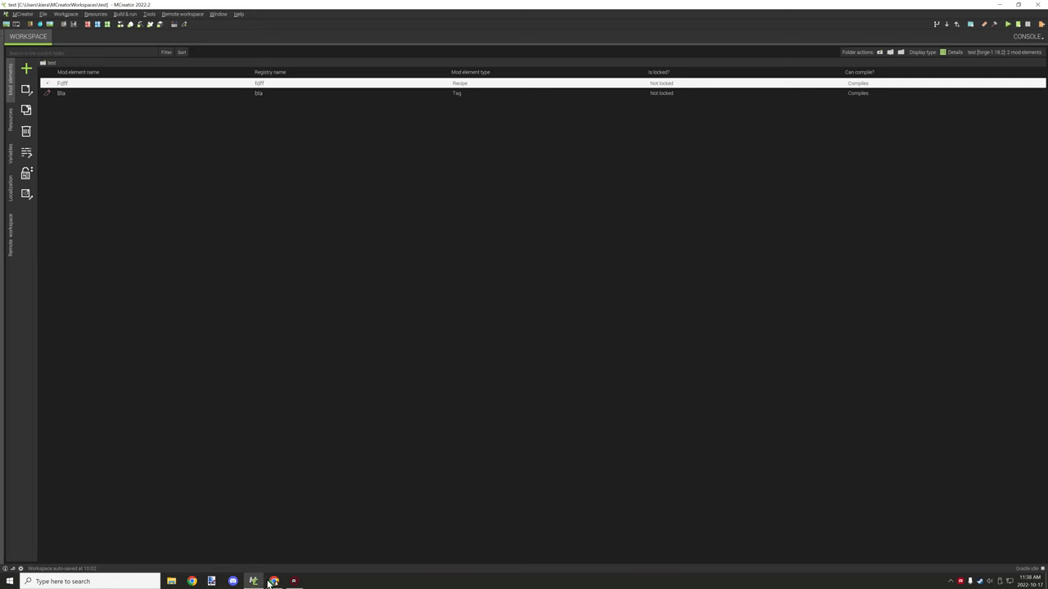
Switch back to Chrome and scroll the bug report form to the Logs field
left_click(273, 581)
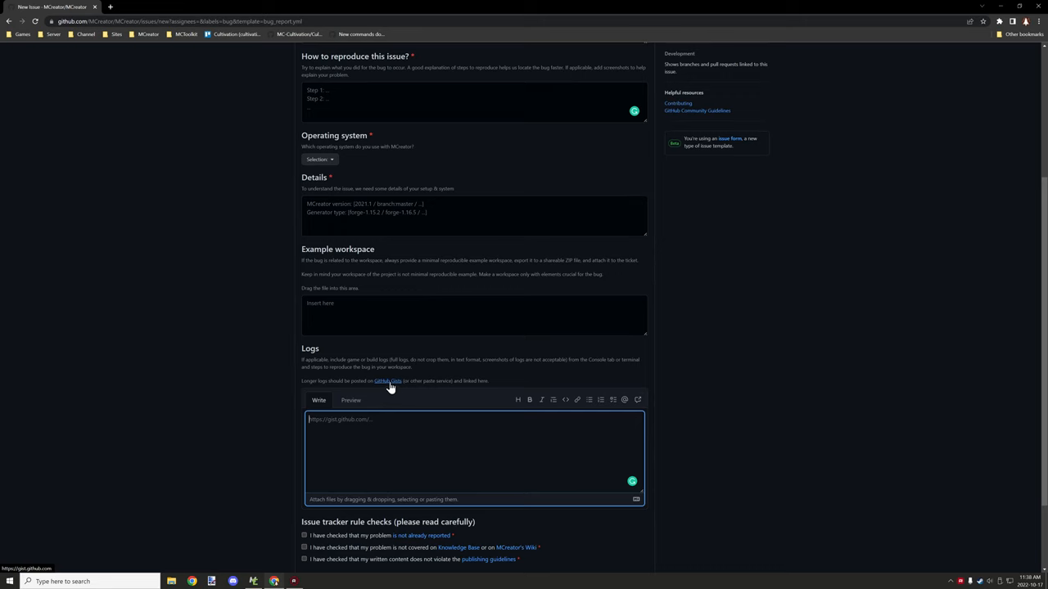
mouse_move(423, 382)
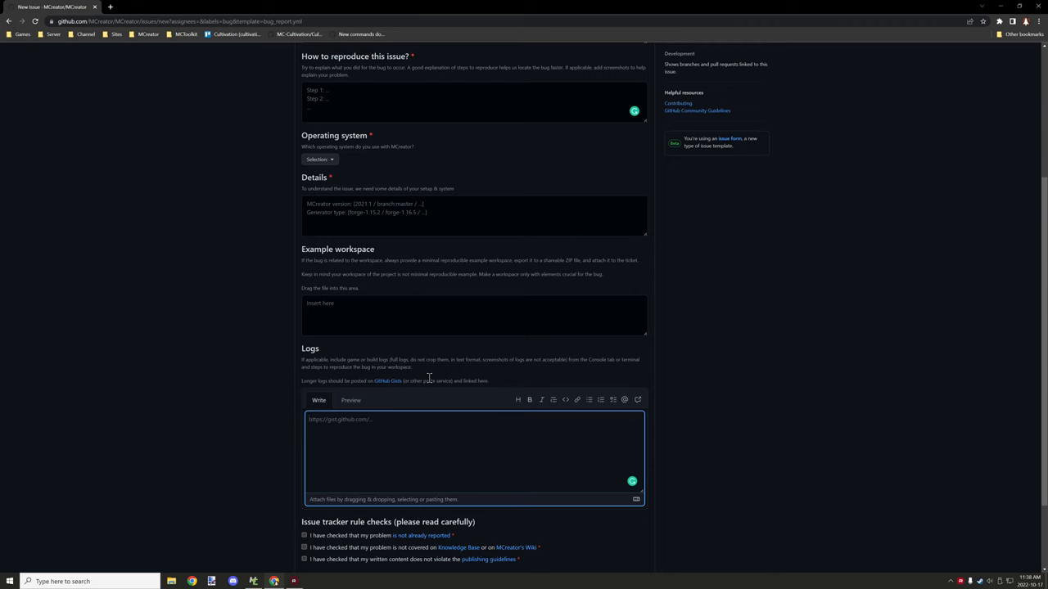
mouse_move(367, 360)
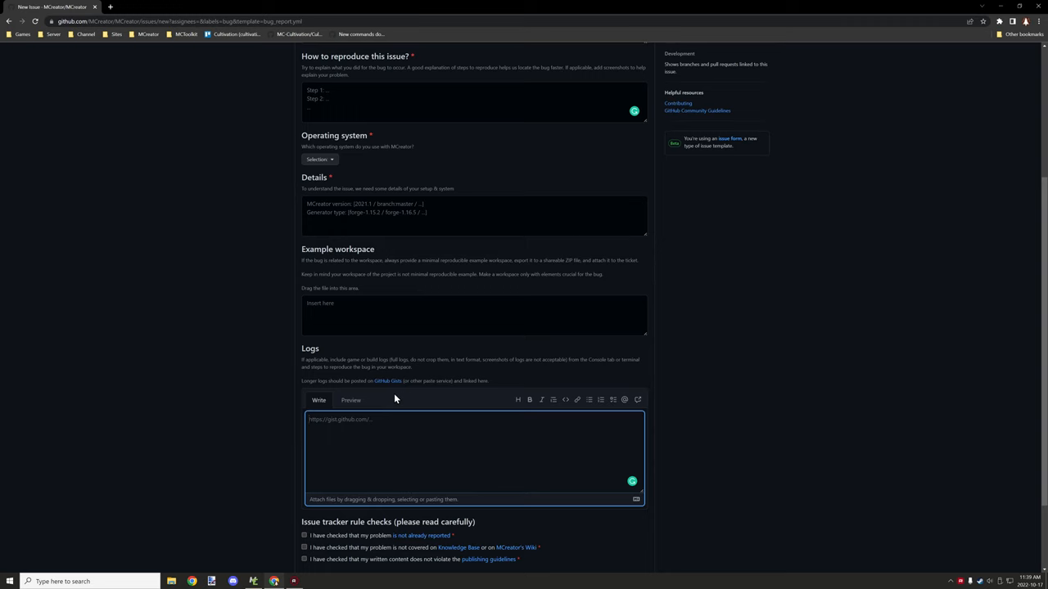
mouse_move(392, 401)
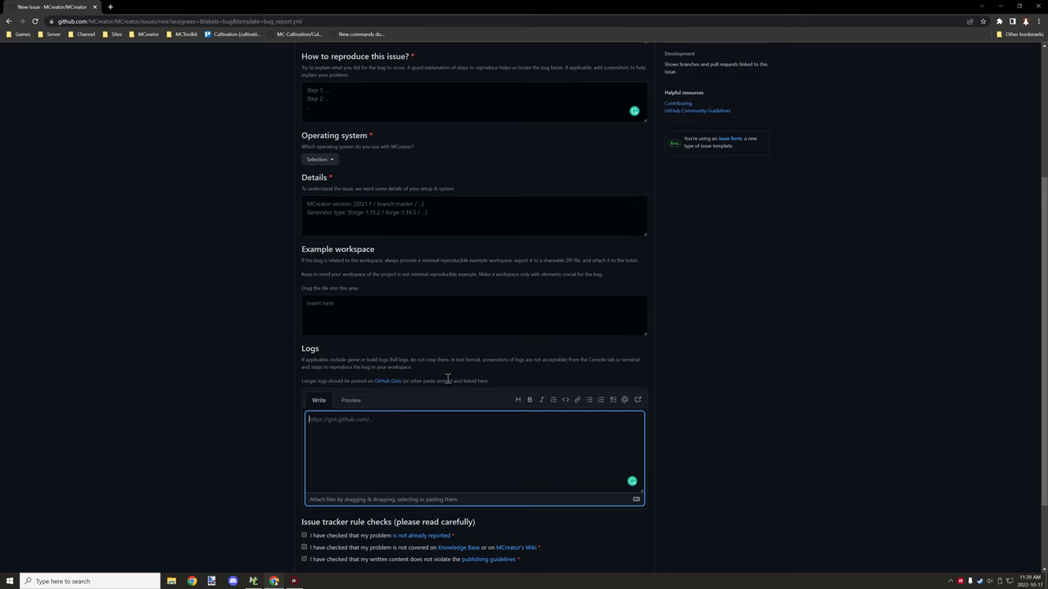
scroll("down", 3)
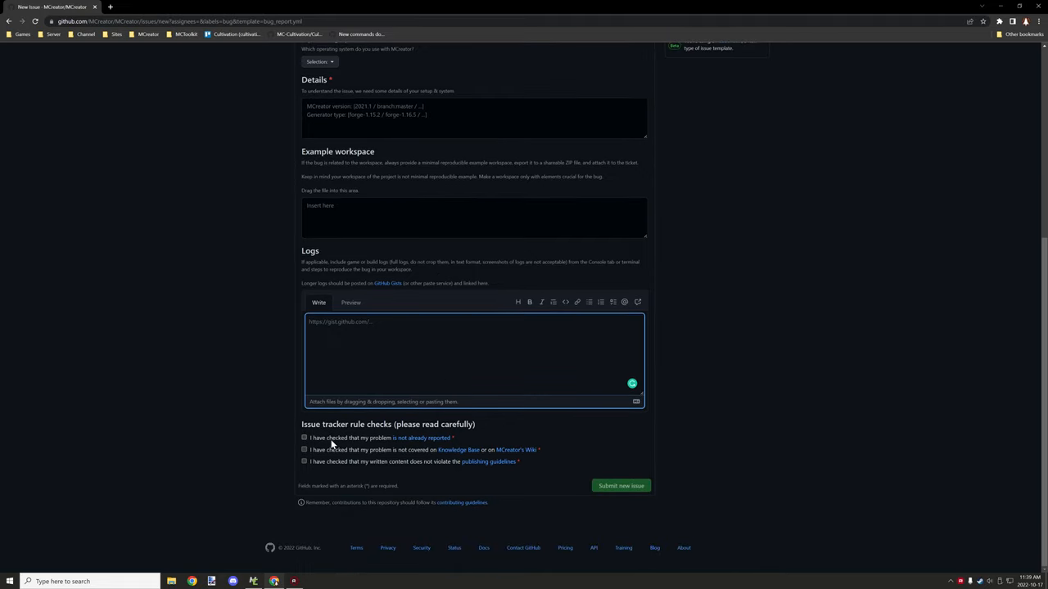
mouse_move(314, 449)
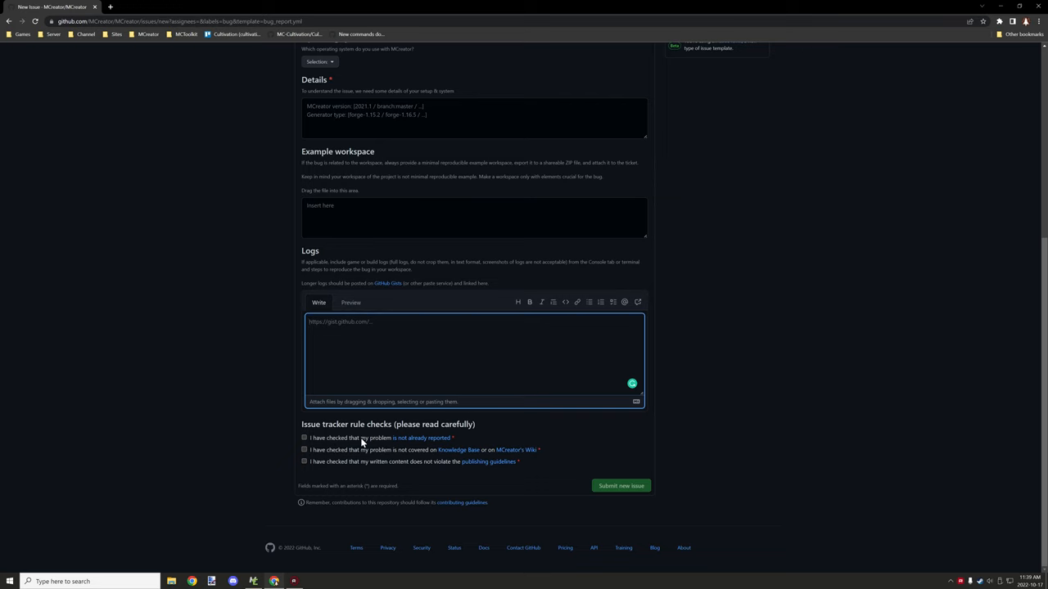
mouse_move(421, 438)
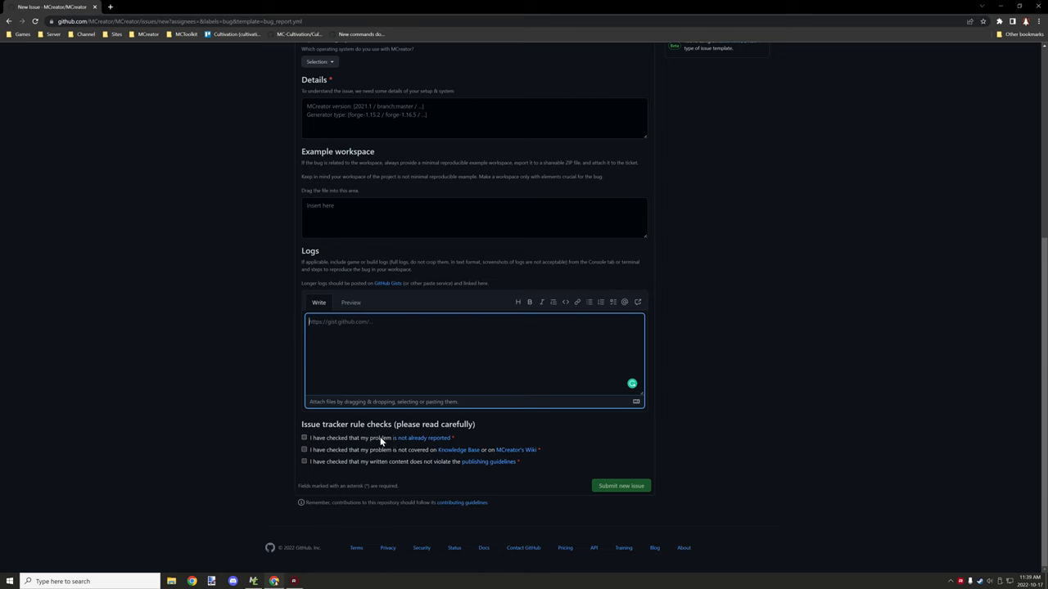
mouse_move(340, 457)
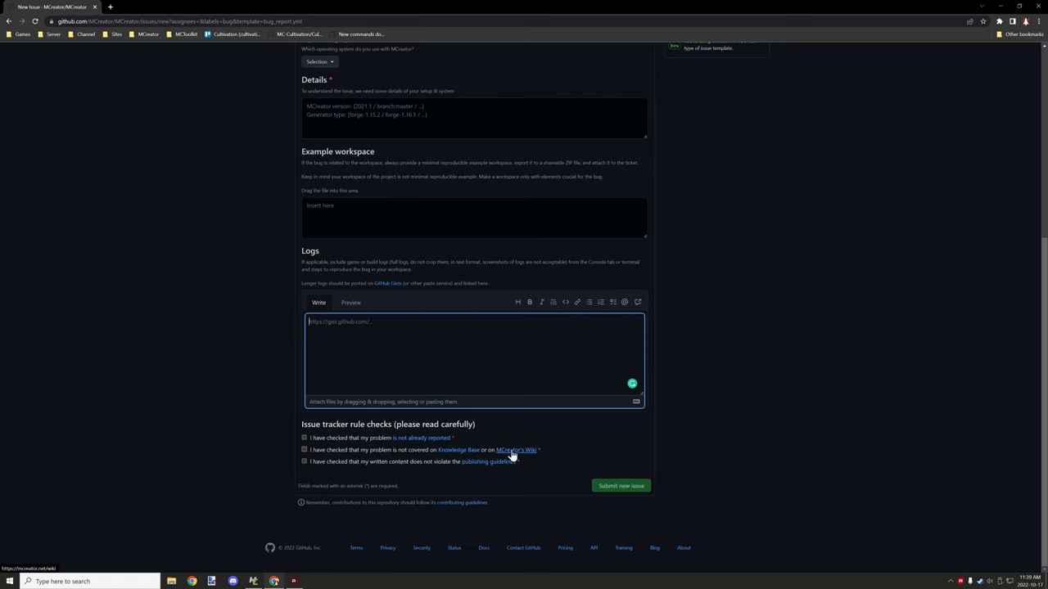
mouse_move(504, 456)
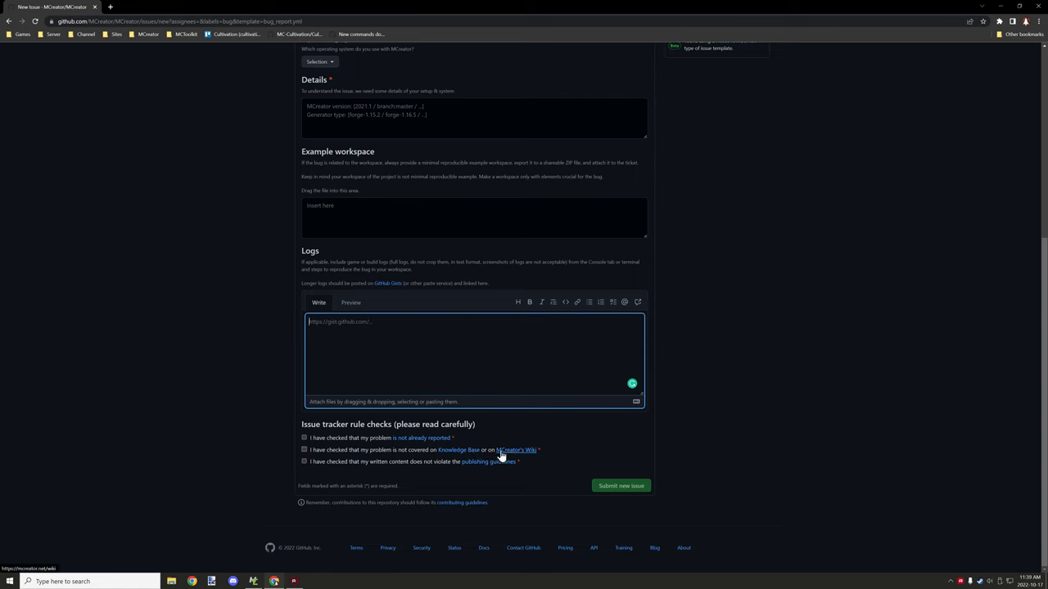
mouse_move(401, 454)
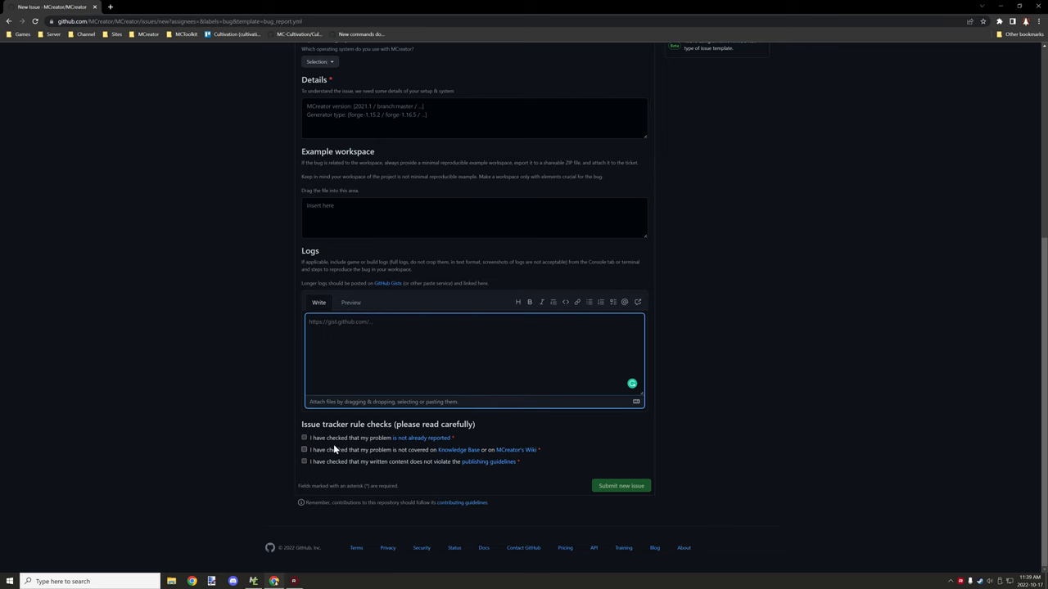
mouse_move(356, 462)
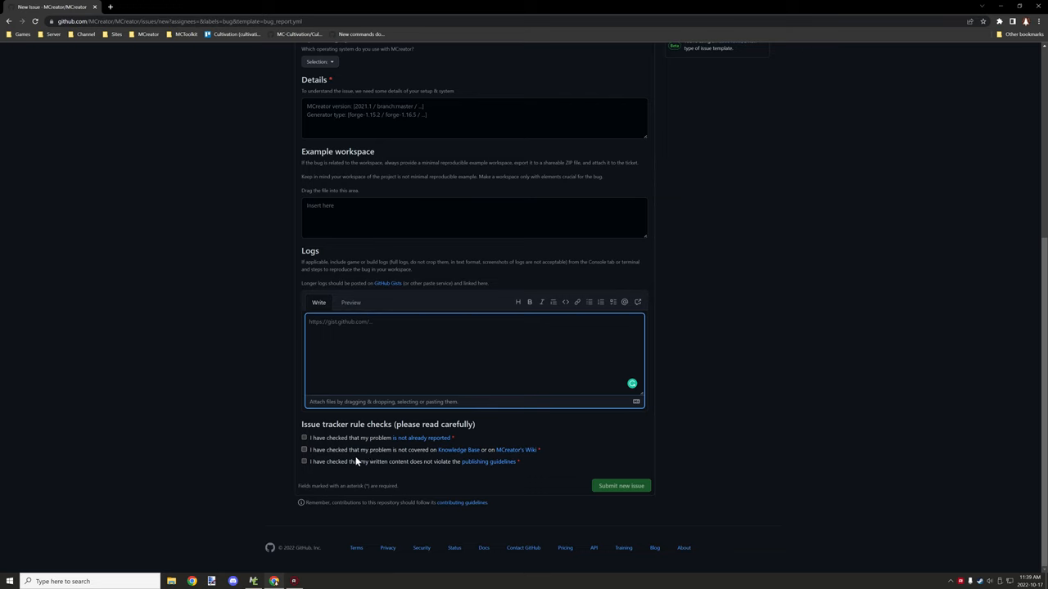
mouse_move(356, 460)
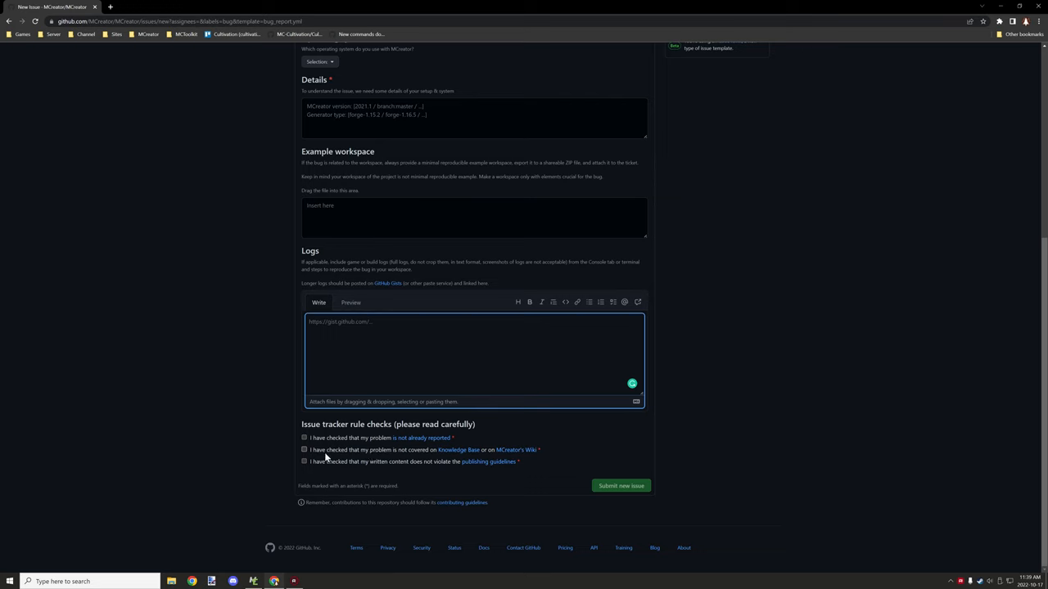
mouse_move(371, 448)
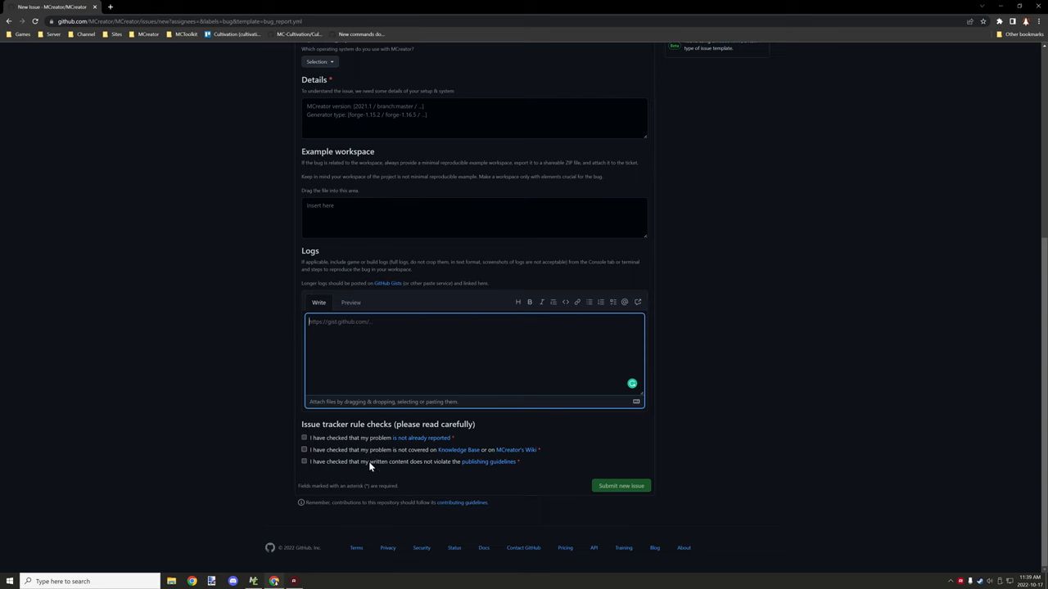
mouse_move(374, 465)
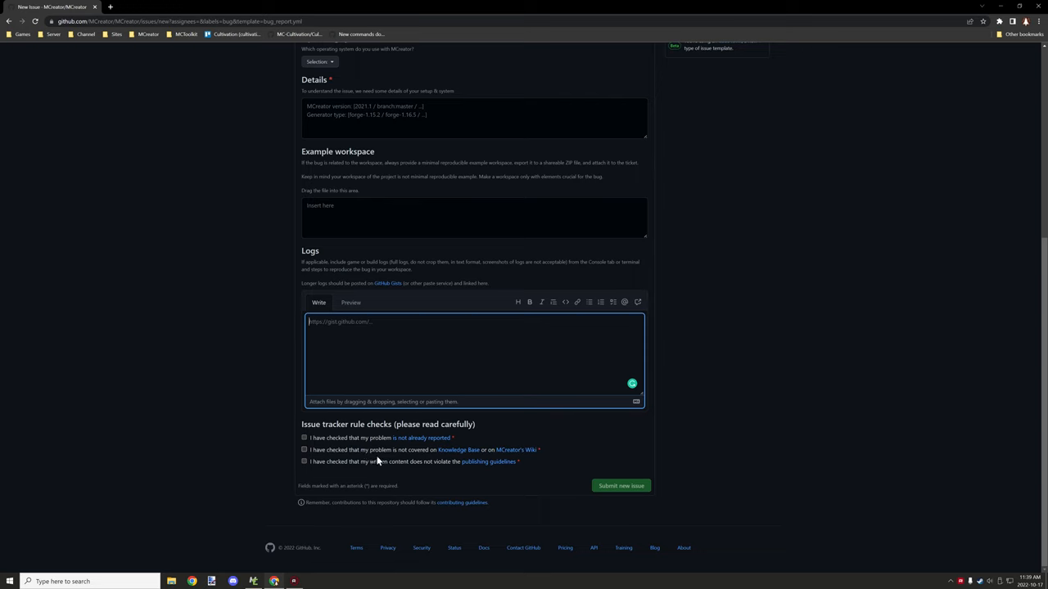
mouse_move(684, 476)
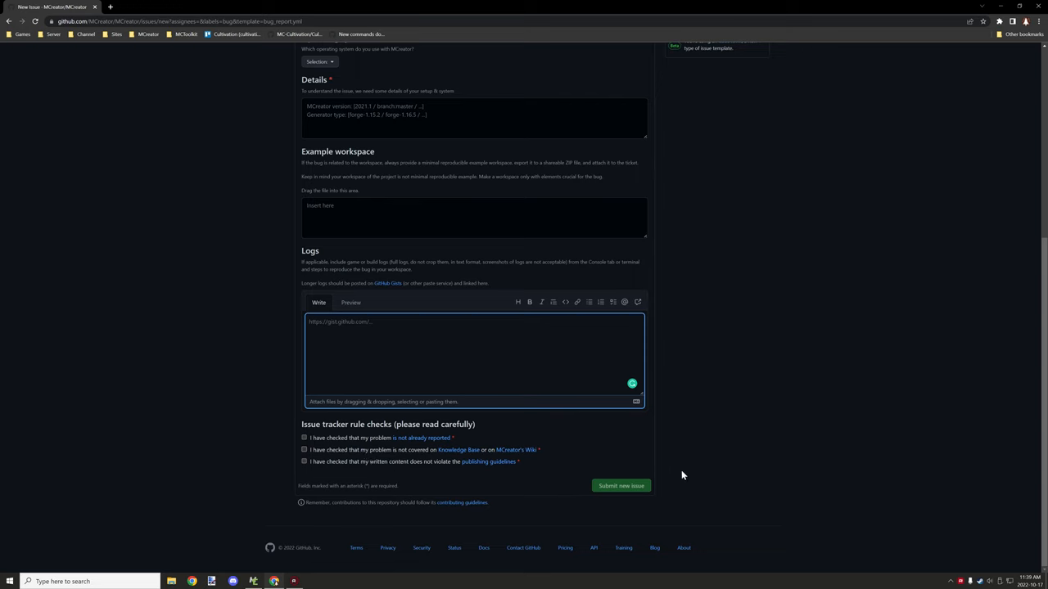
left_click(303, 438)
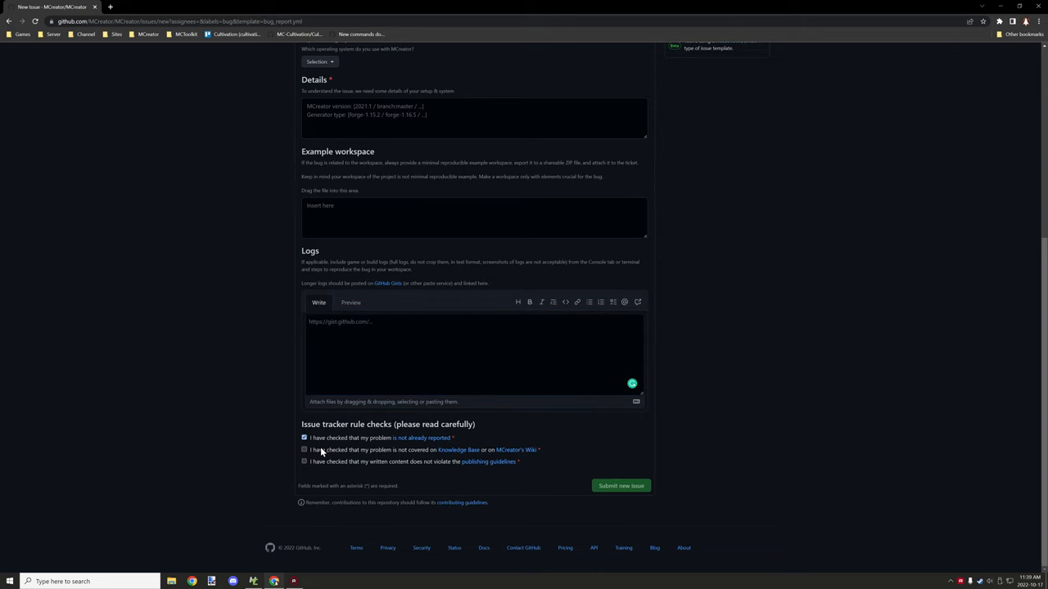
left_click(304, 449)
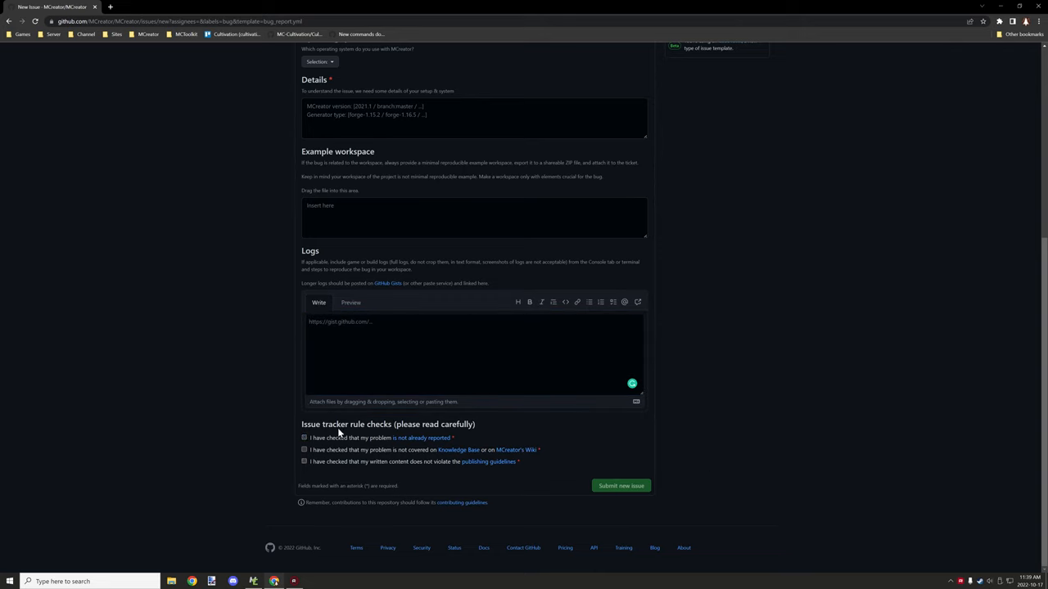
scroll("up", 3)
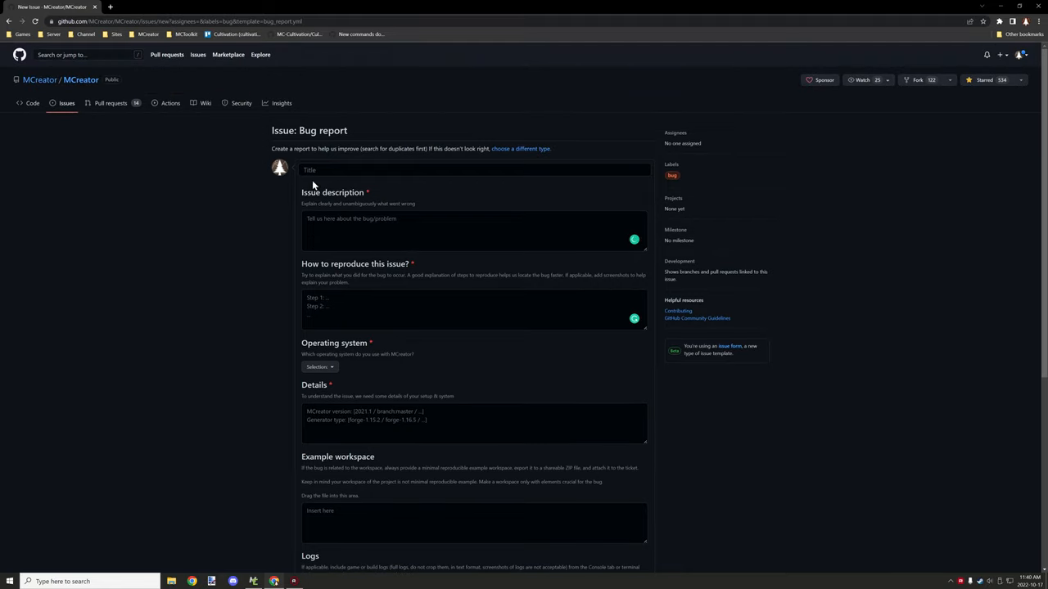
mouse_move(289, 150)
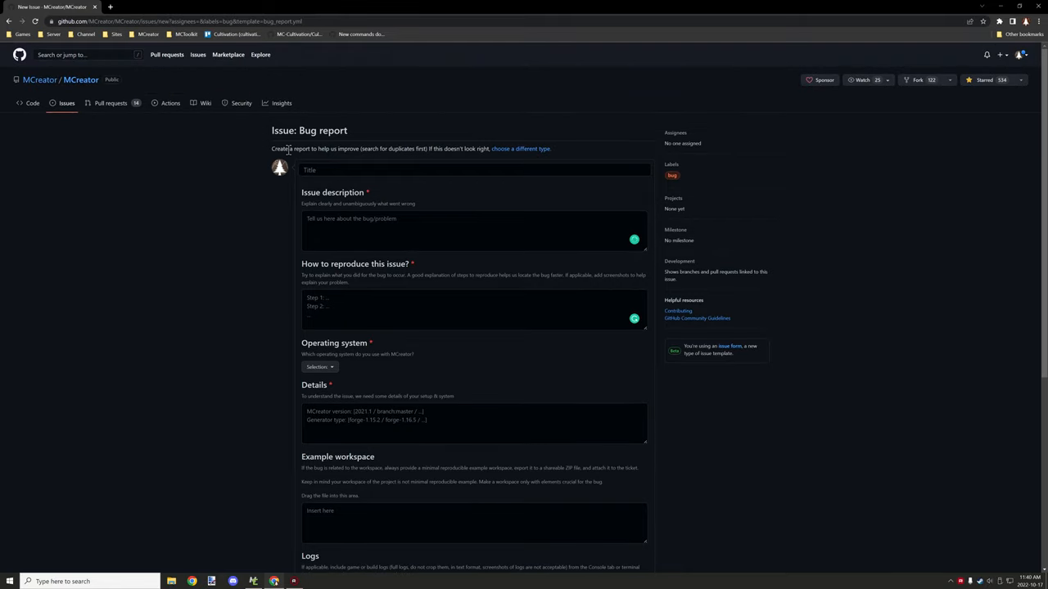
mouse_move(311, 103)
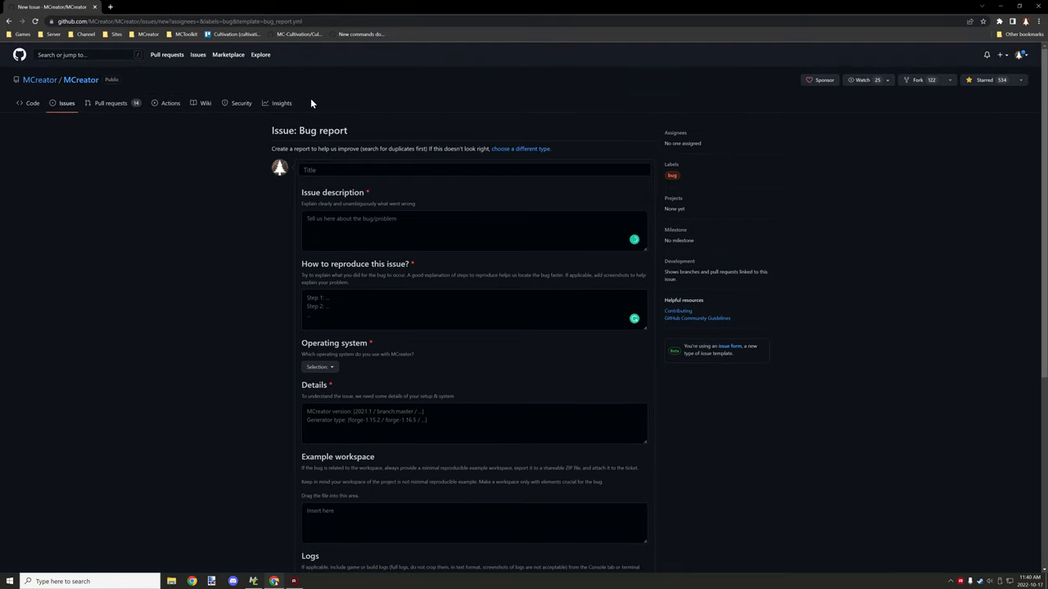
mouse_move(260, 120)
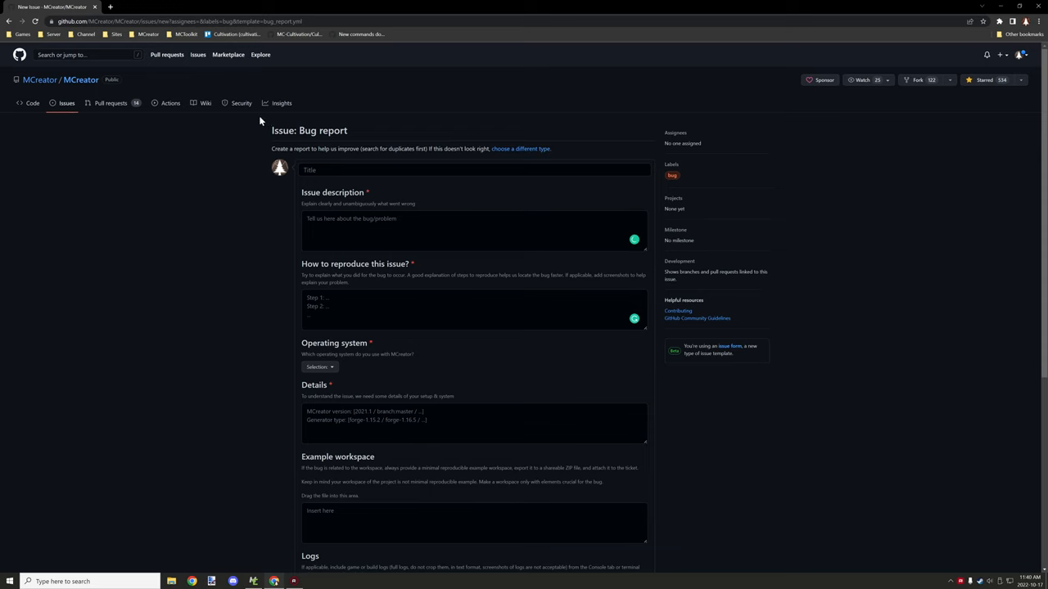